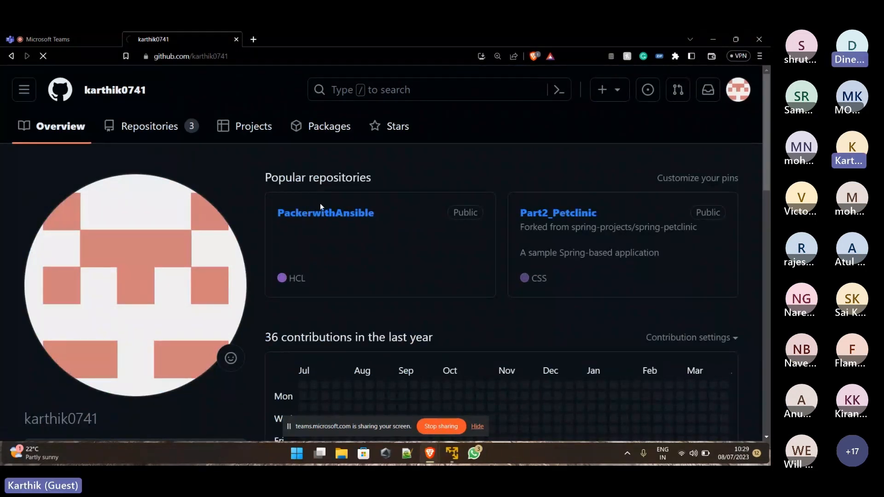
Open provisioner.sh in the PackerwithAnsible repository, read it, and return to the file list
left_click(325, 212)
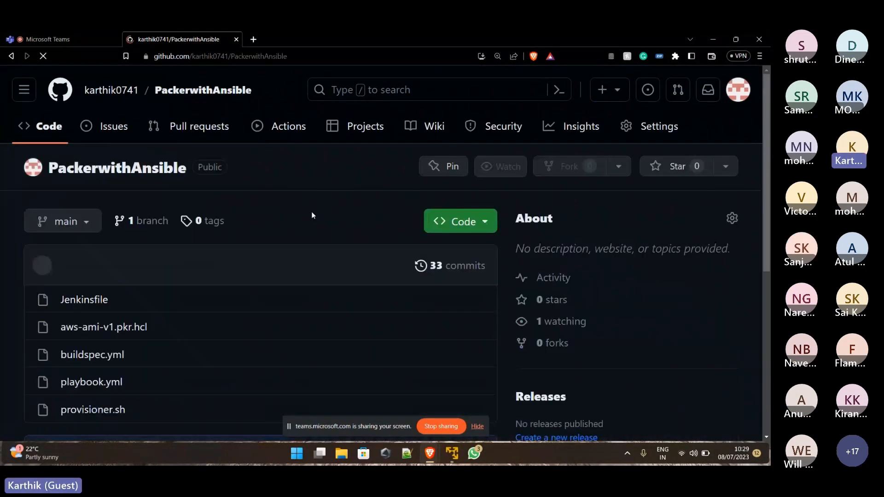
scroll("down", 3)
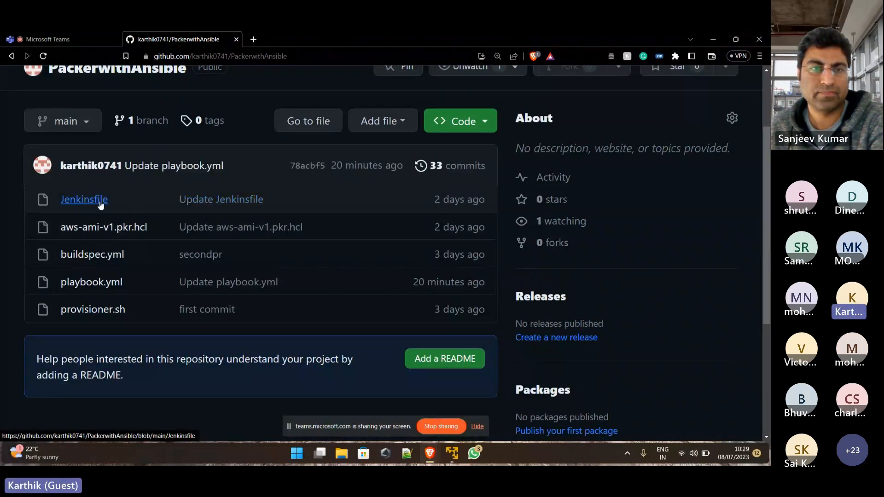
mouse_move(108, 232)
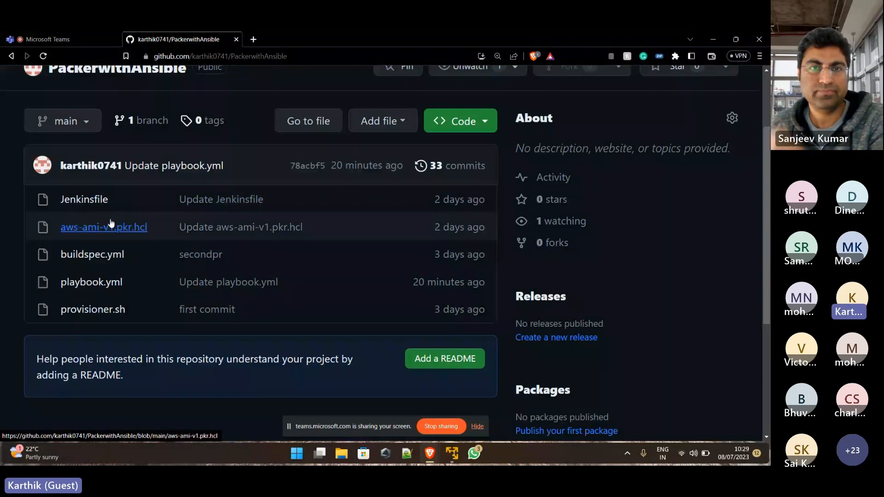
mouse_move(107, 316)
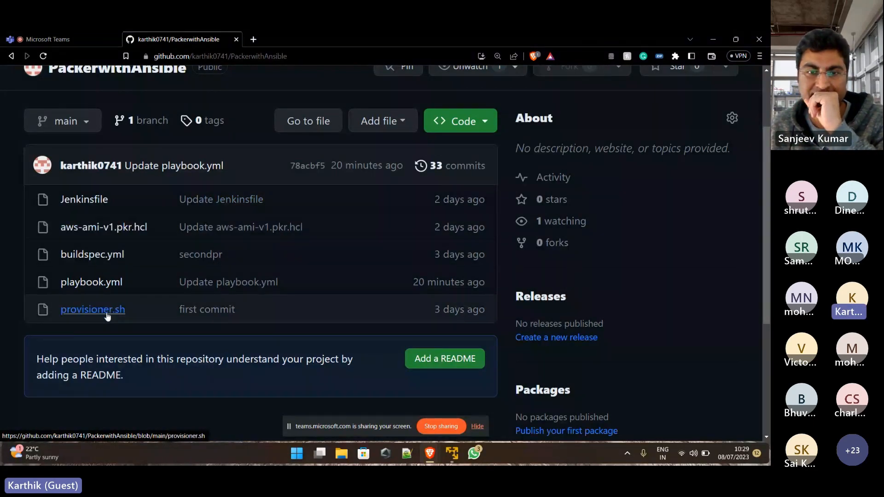
left_click(92, 309)
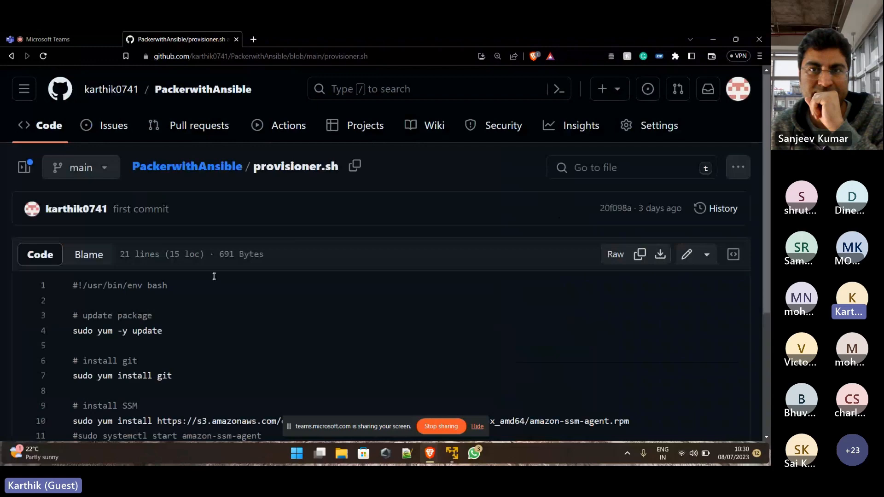
scroll("down", 3)
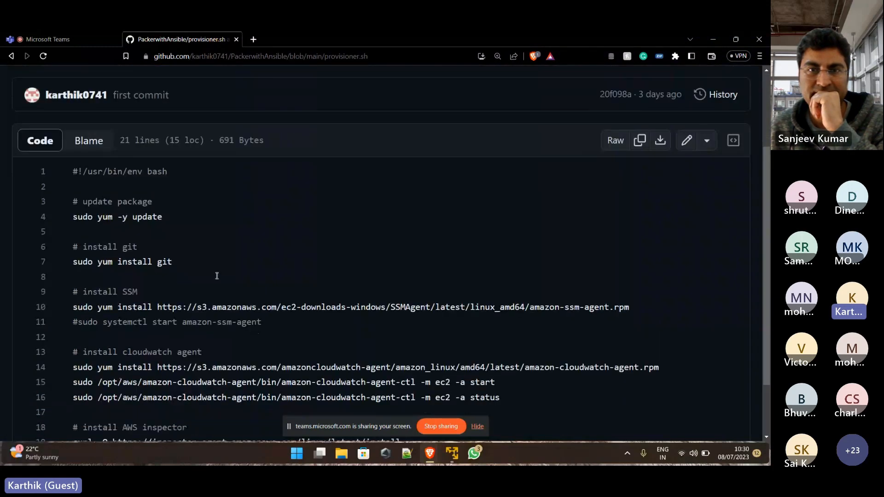
left_click(11, 56)
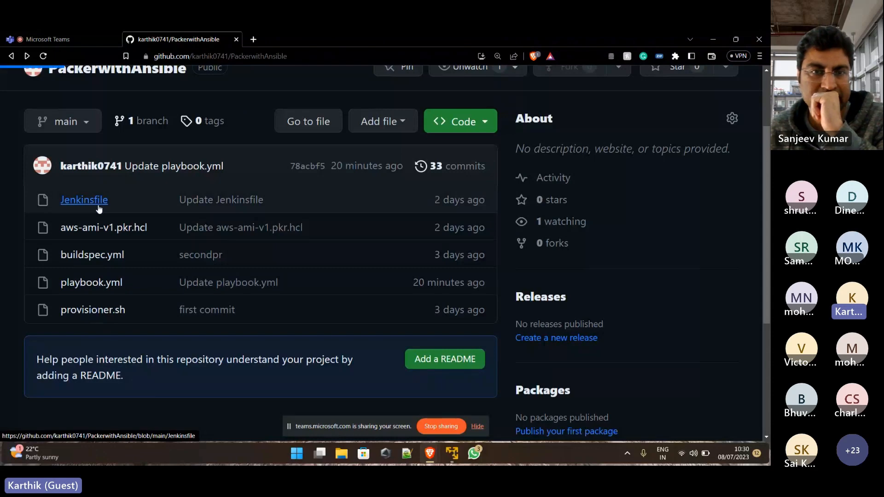
Open the Jenkinsfile and read its Building Resources and AWS AMI Creation stages
left_click(84, 200)
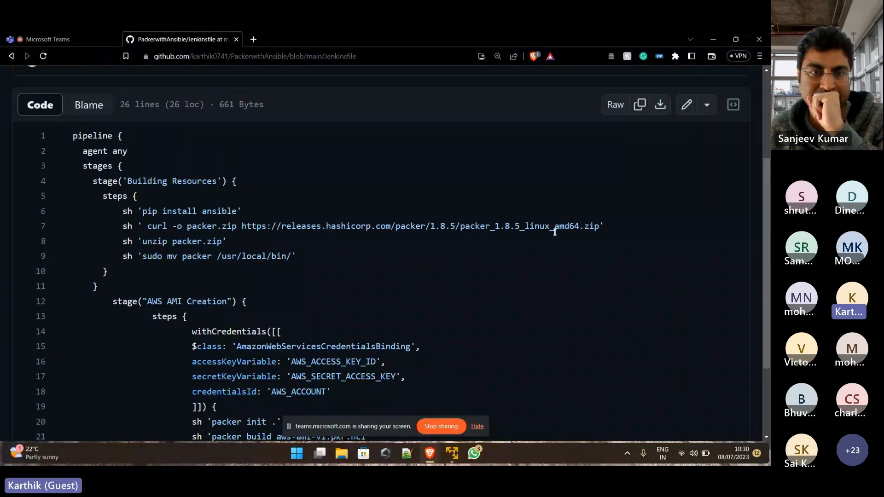
scroll("down", 3)
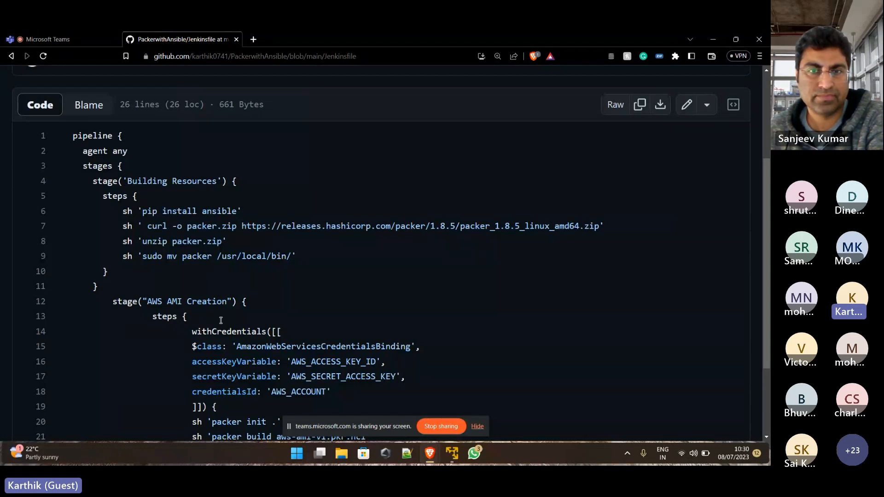
Switch to the VM's terminal and change into the packer/ directory
left_click(453, 453)
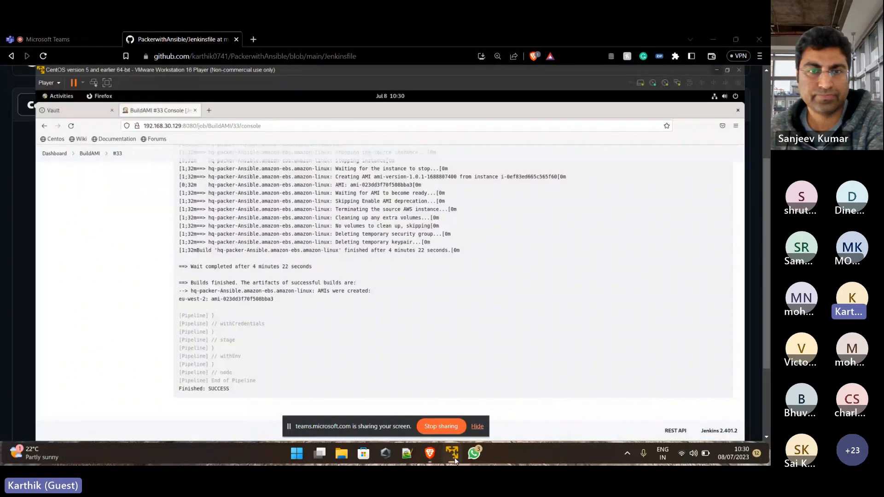
left_click(453, 453)
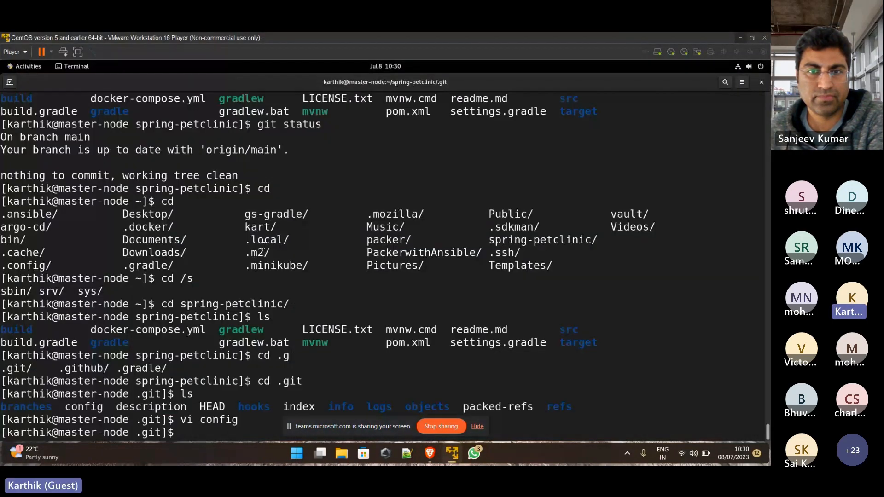
type("cd")
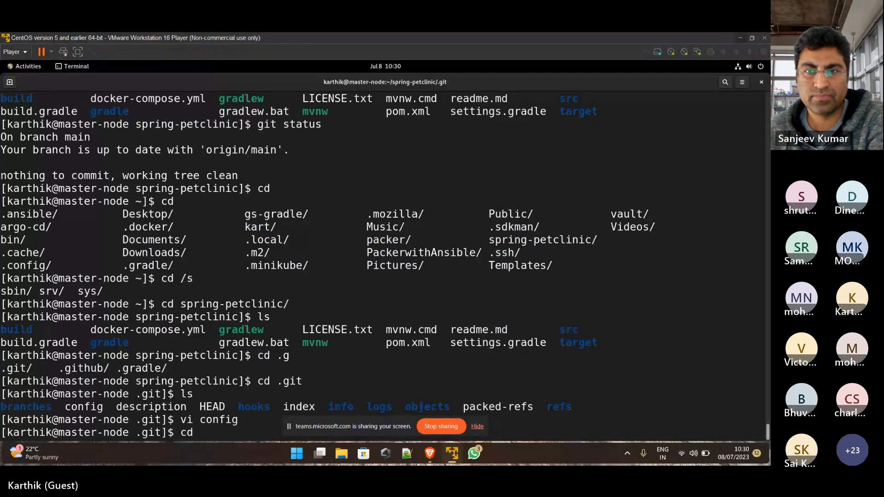
type("cd packer/")
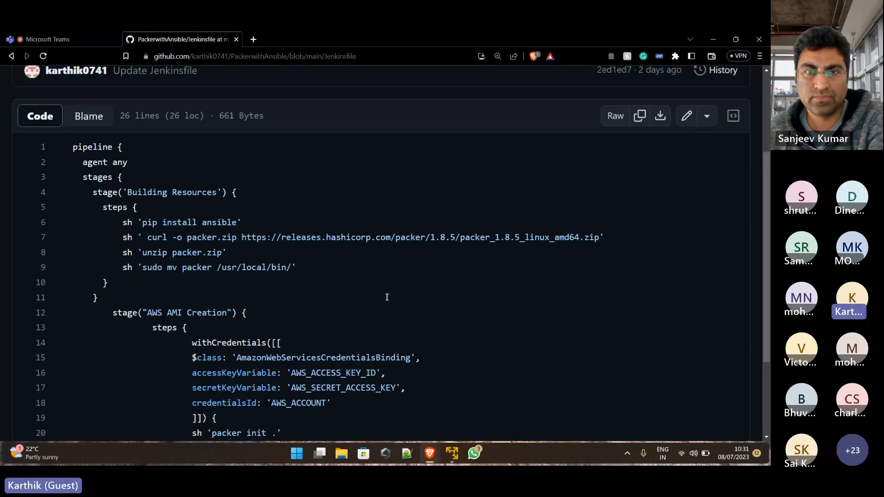
scroll("down", 3)
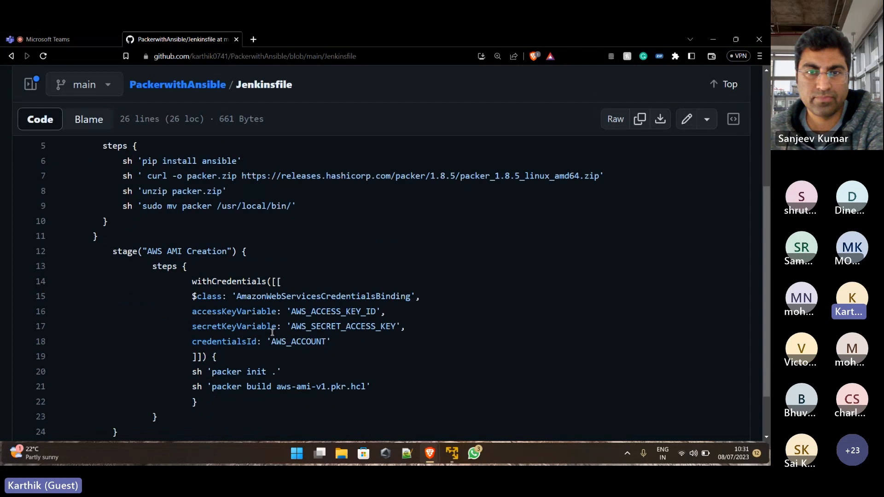
scroll("down", 3)
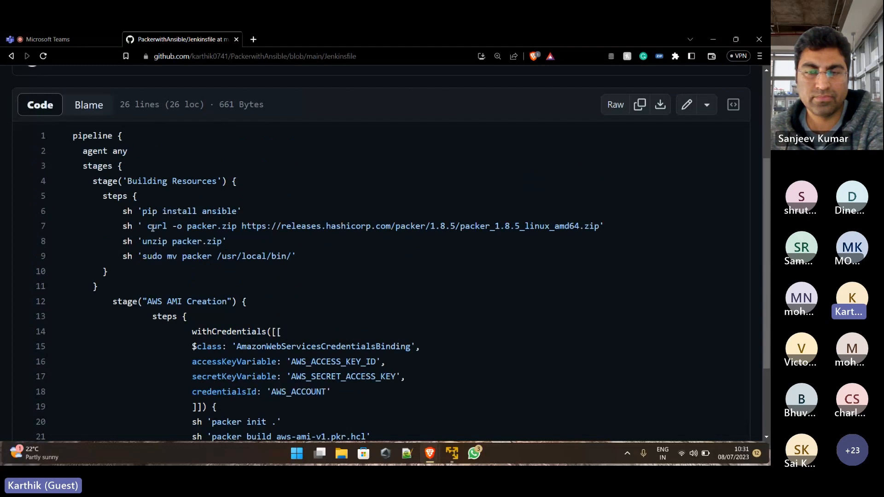
mouse_move(245, 271)
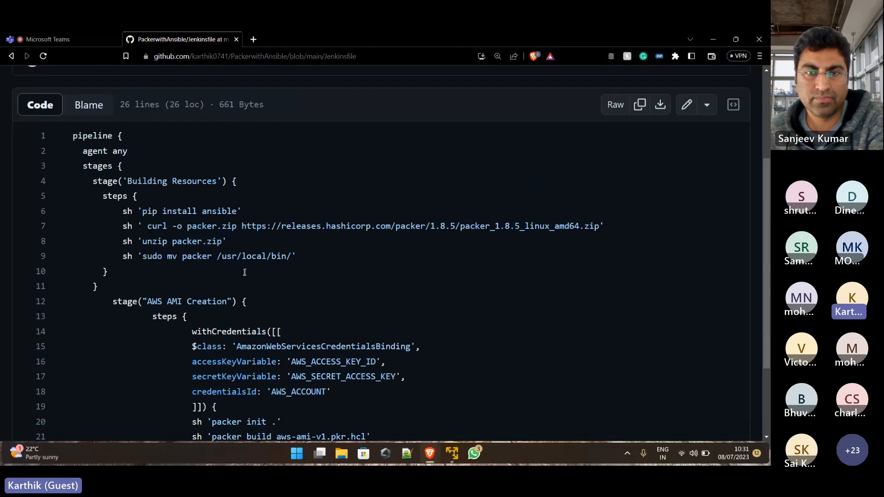
scroll("down", 3)
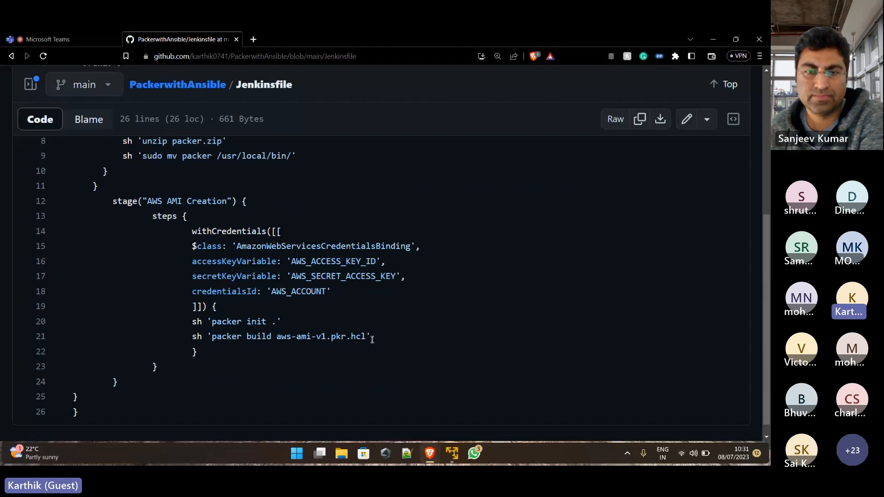
scroll("up", 3)
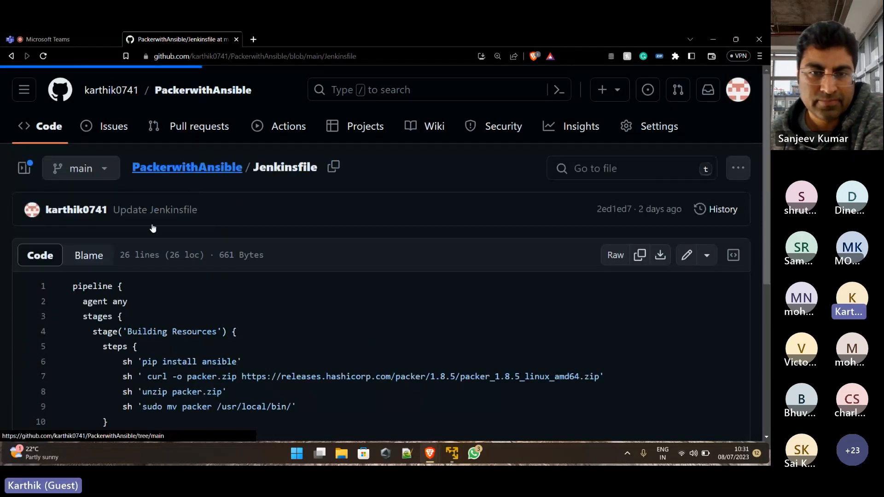
Open aws-ami-v1.pkr.hcl and read through its amazon-ebs source and Ansible build sections
left_click(186, 166)
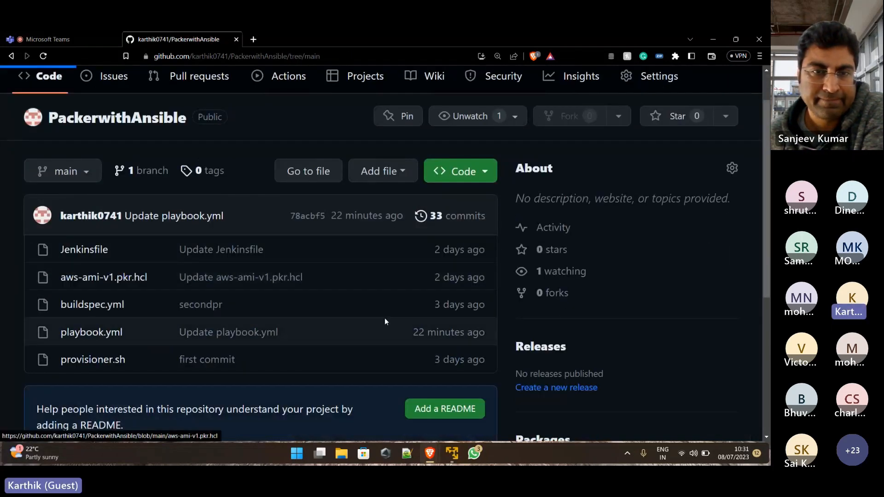
left_click(103, 277)
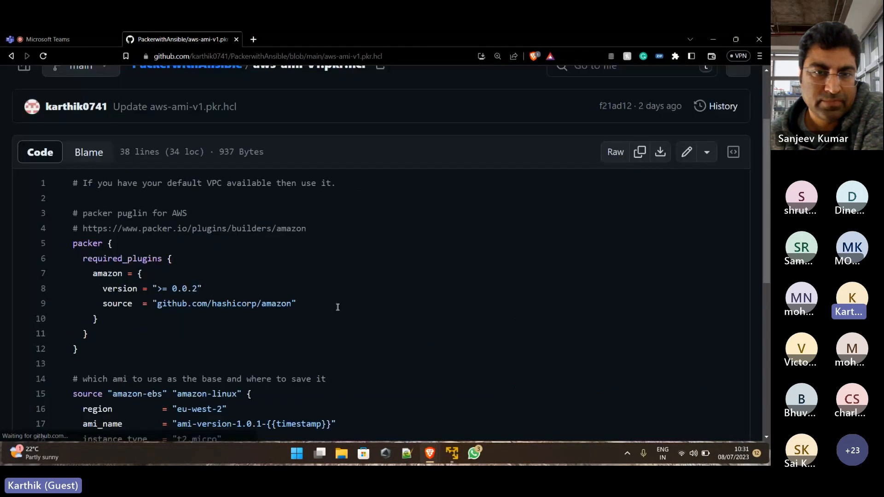
scroll("down", 3)
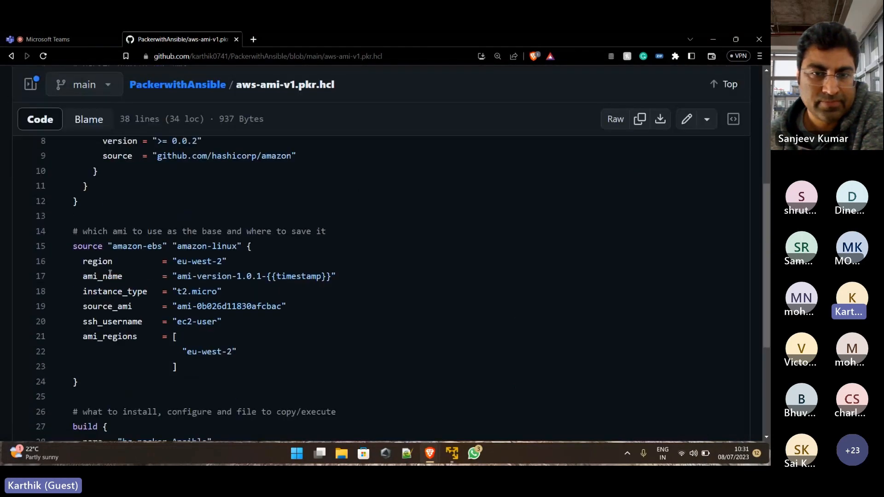
mouse_move(191, 307)
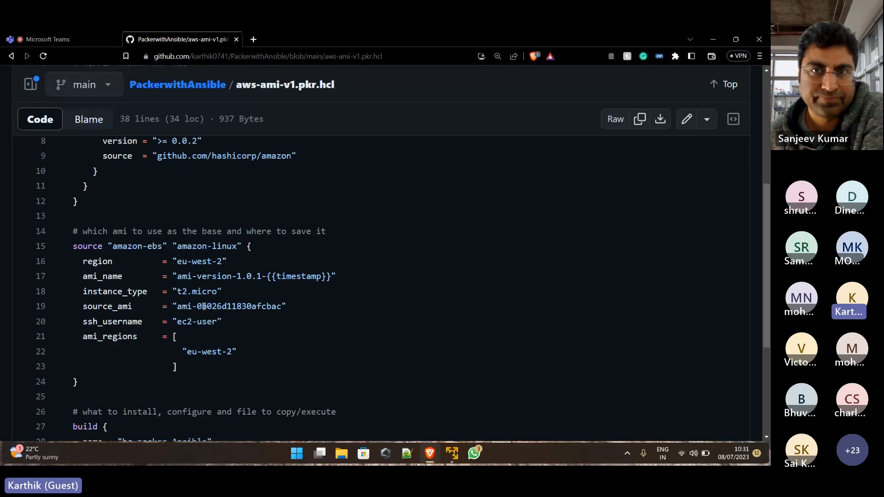
scroll("down", 3)
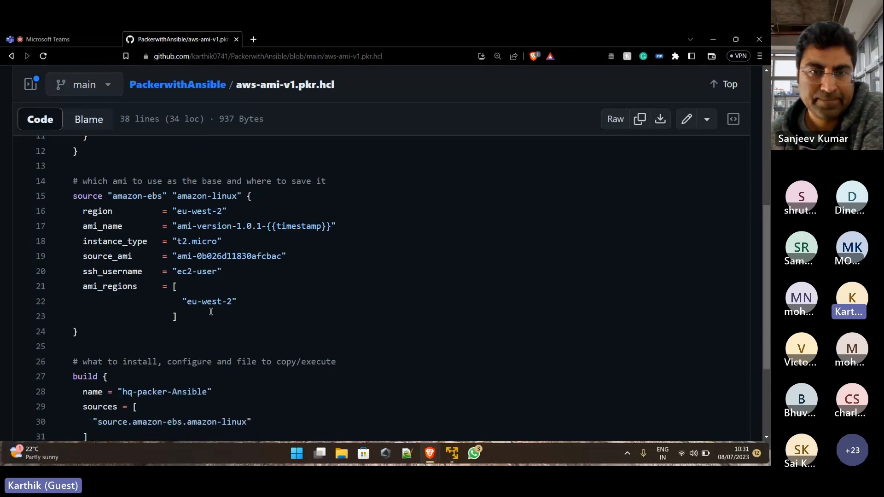
scroll("down", 3)
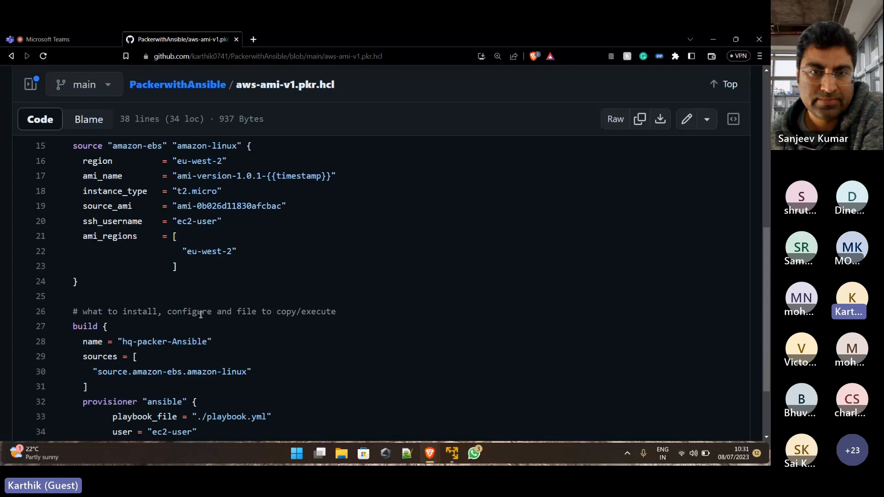
scroll("down", 3)
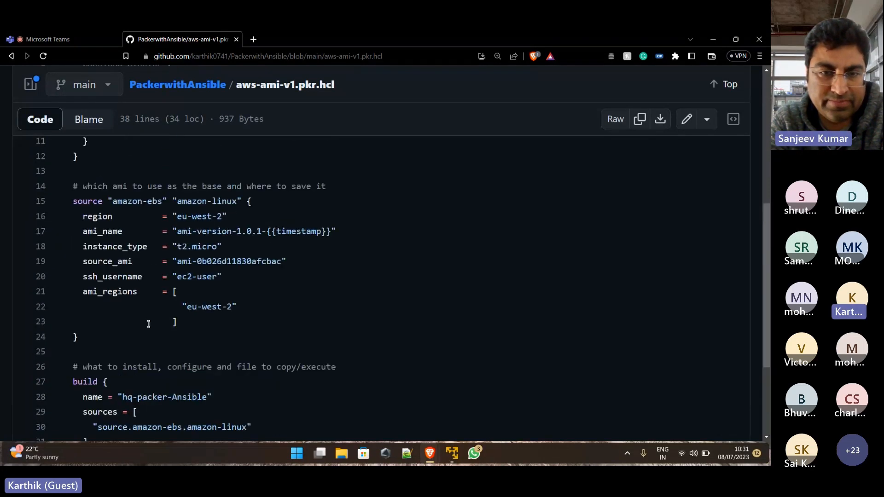
scroll("up", 3)
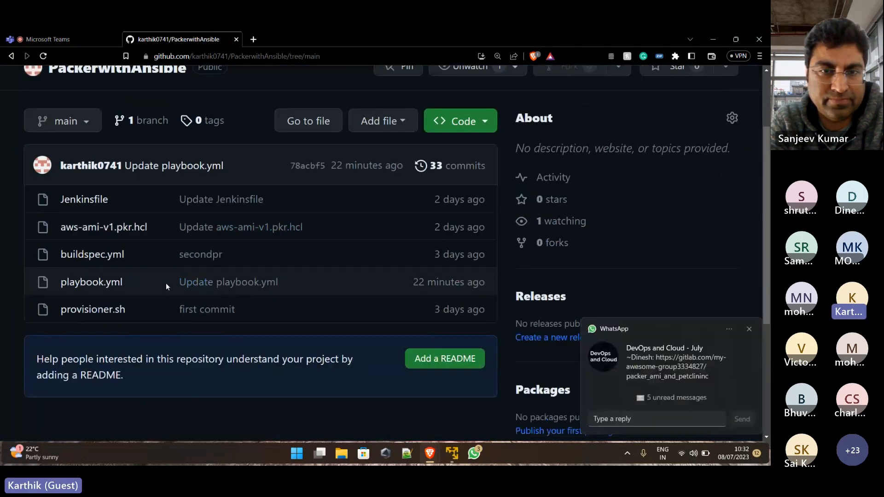
mouse_move(574, 310)
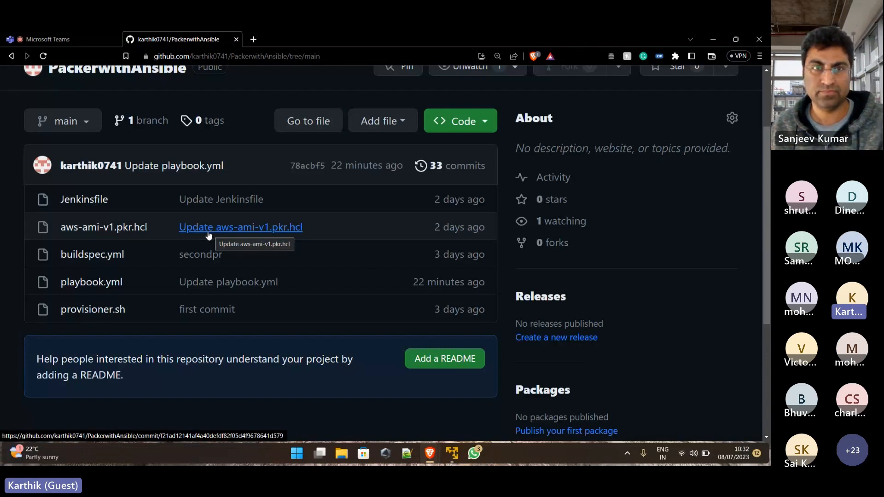
mouse_move(185, 236)
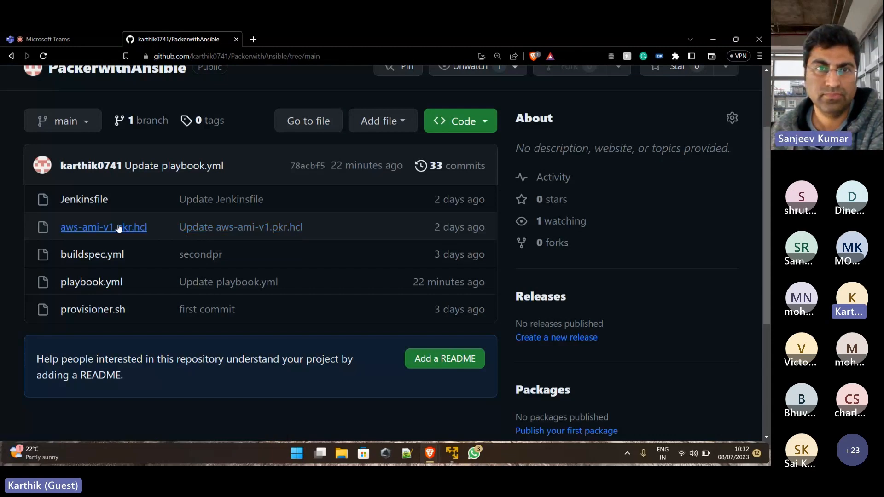
mouse_move(119, 227)
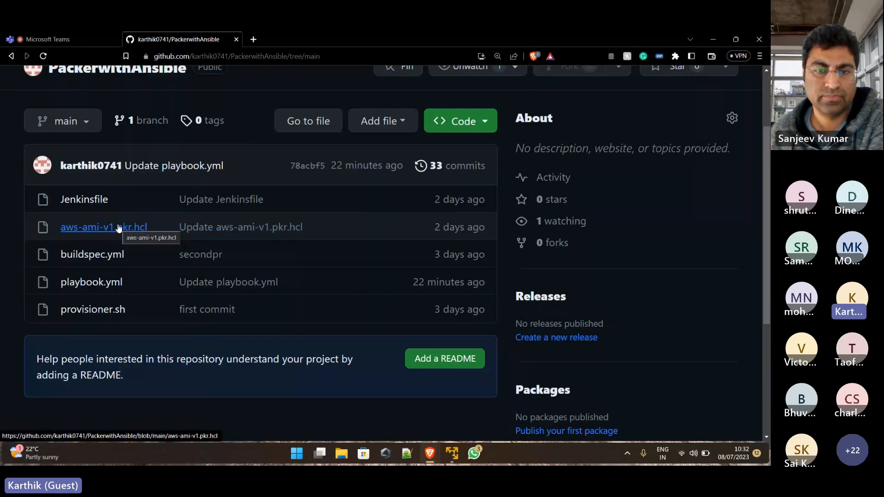
Reopen the Jenkinsfile from the repository root and scroll through its pipeline stages
left_click(92, 226)
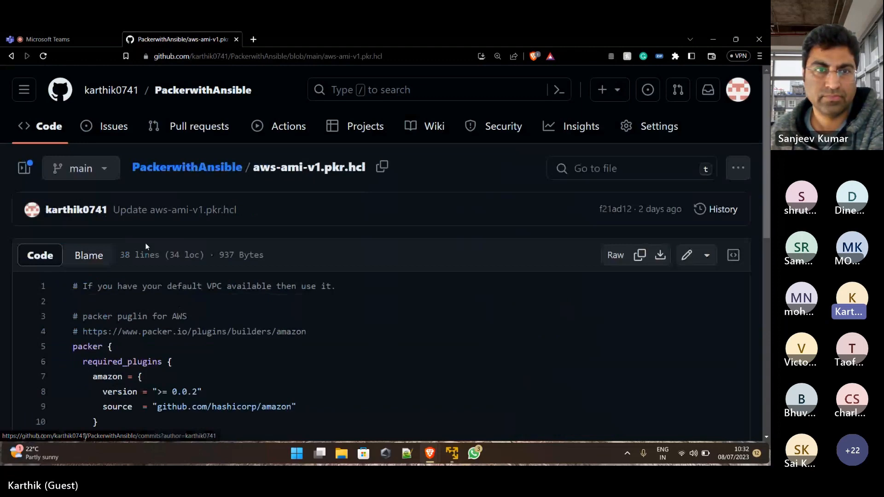
left_click(187, 167)
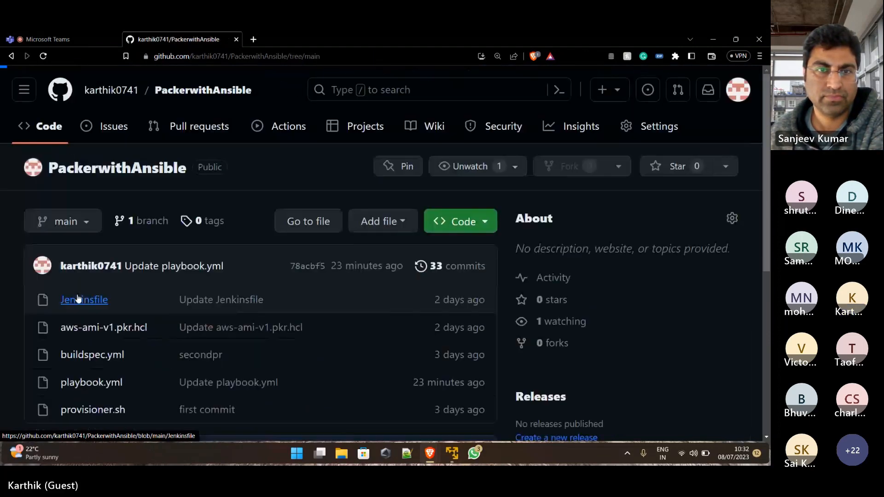
left_click(83, 301)
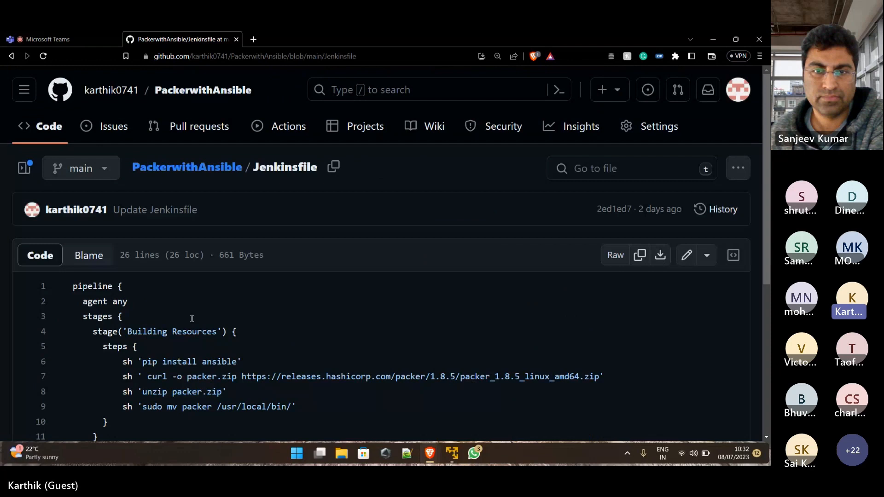
scroll("down", 3)
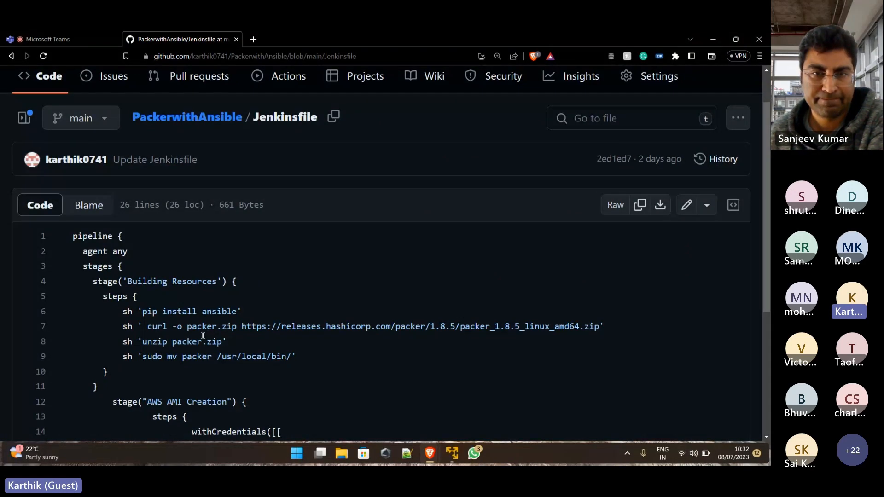
scroll("down", 3)
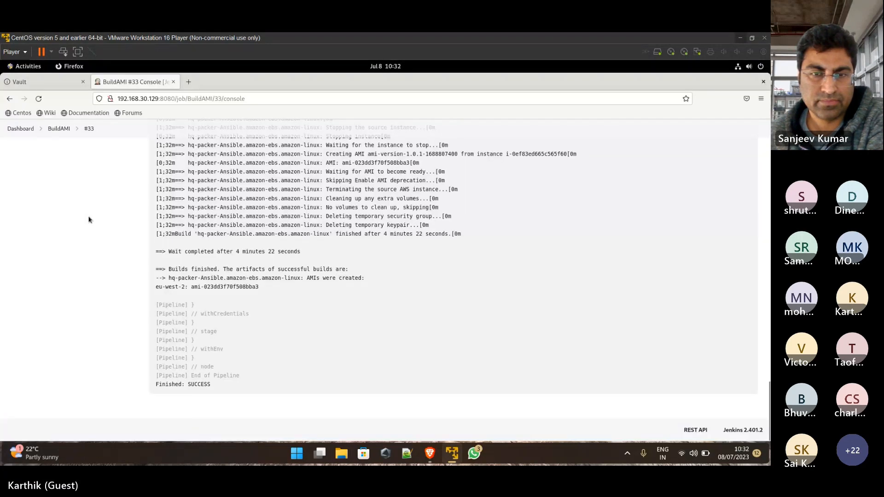
Trigger a new BuildAMI run and view the console output of build #34
left_click(59, 128)
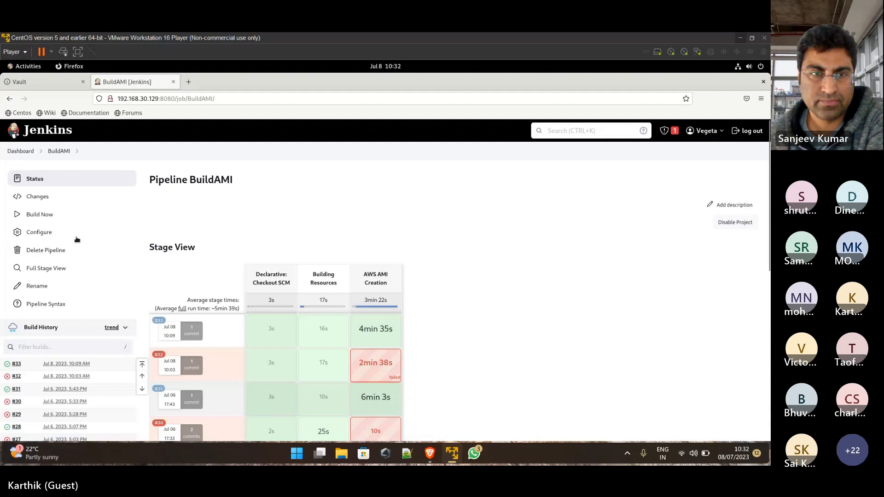
left_click(40, 215)
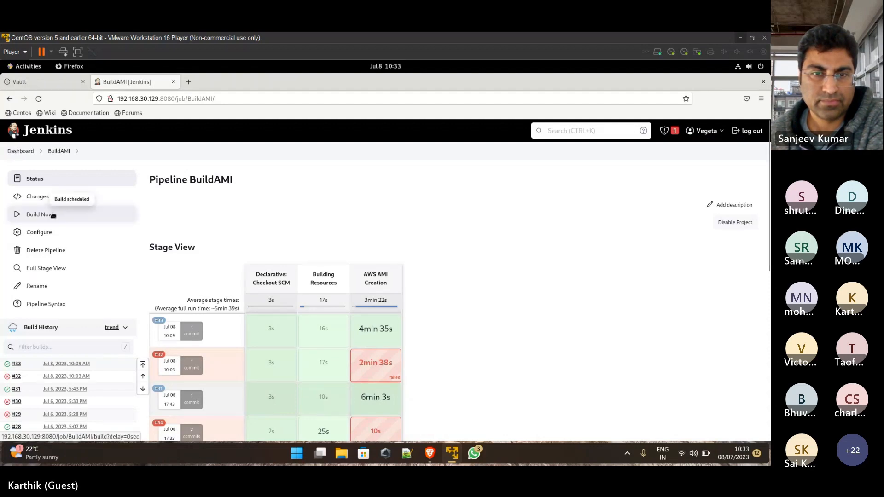
left_click(39, 213)
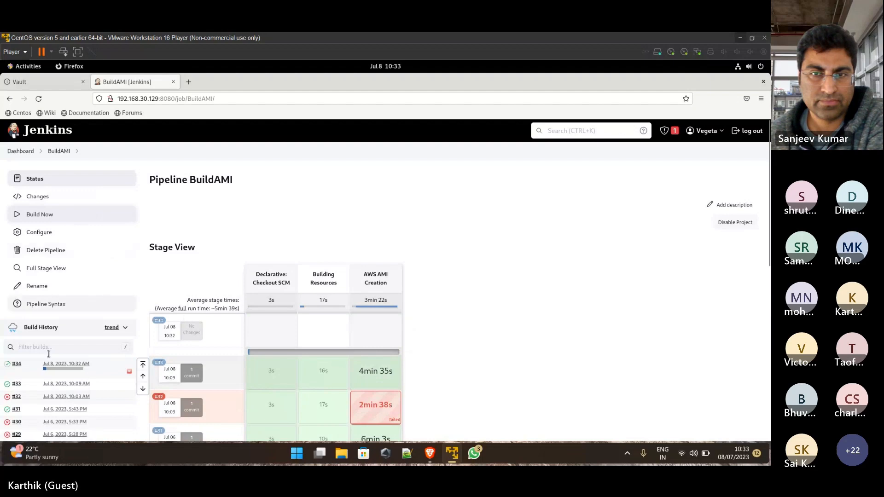
left_click(16, 363)
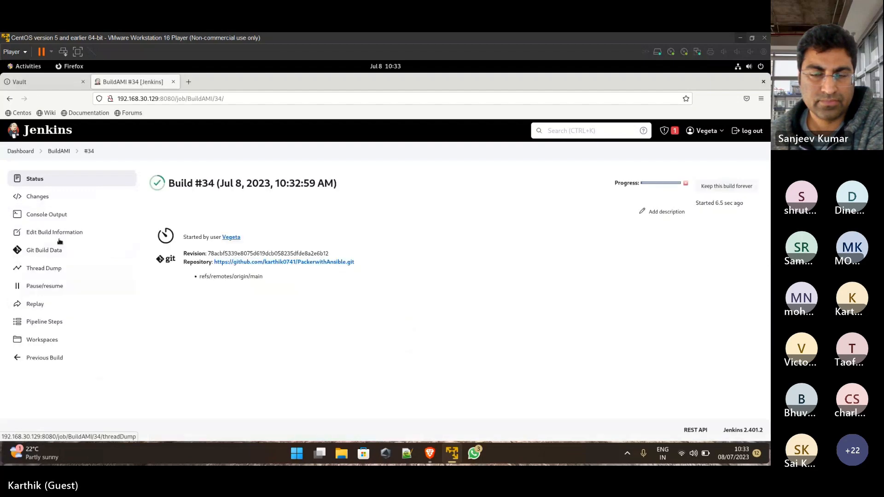
left_click(46, 215)
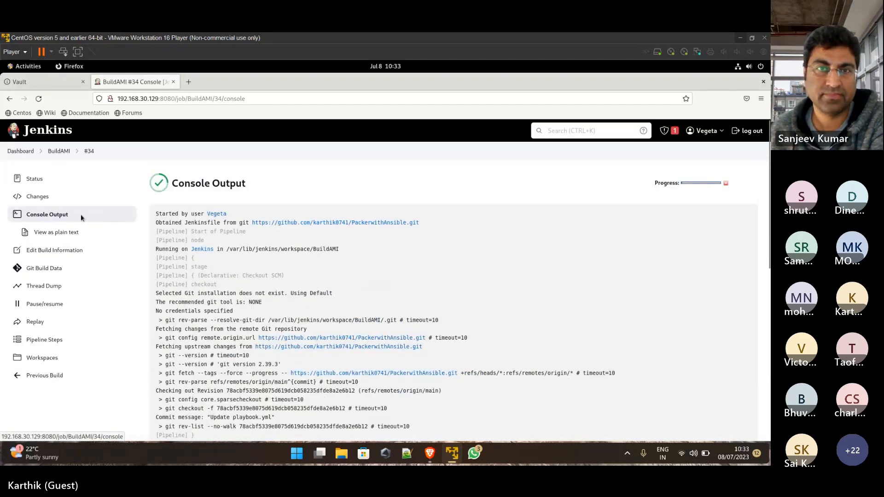
Follow build #34's log through Packer install, instance launch and the Ansible lvm2 task
scroll("down", 3)
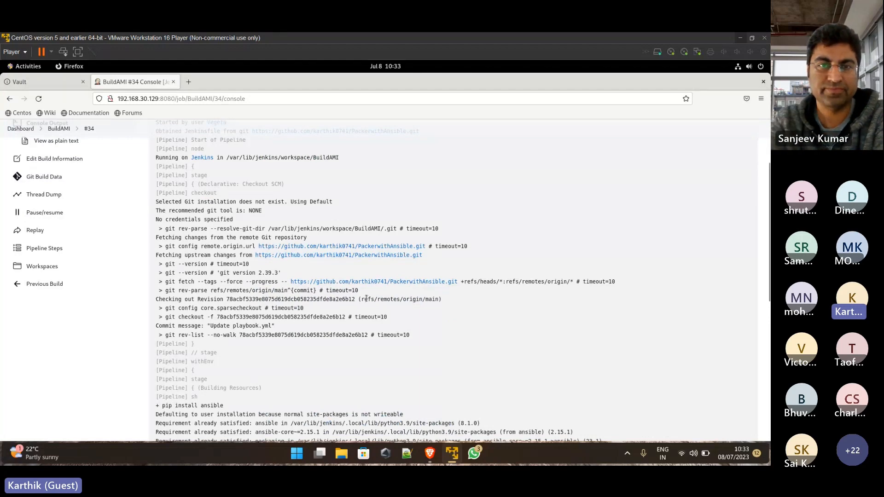
scroll("down", 3)
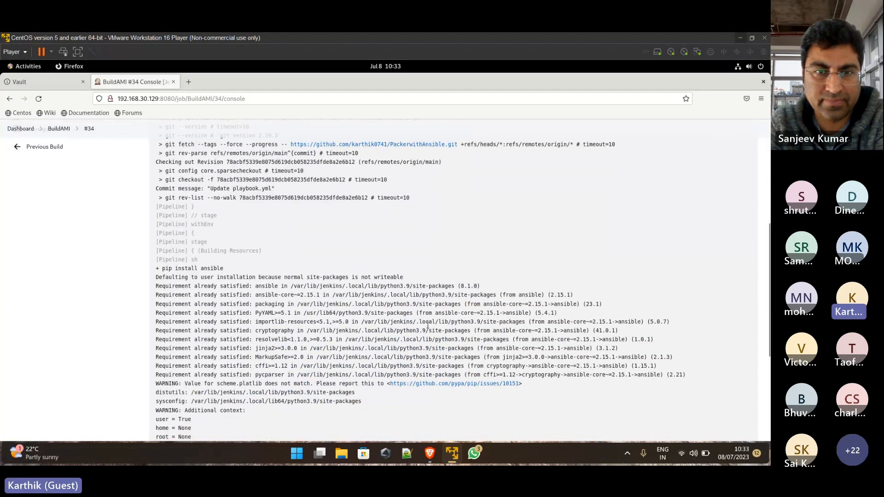
scroll("down", 3)
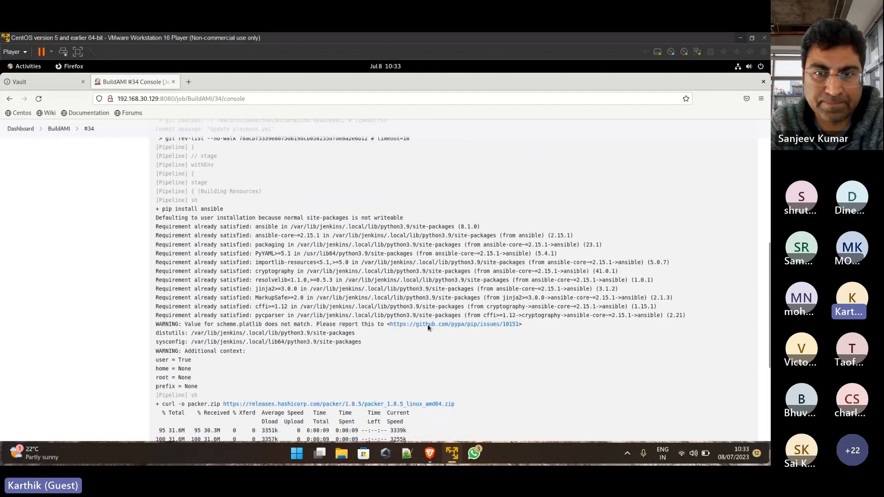
scroll("down", 3)
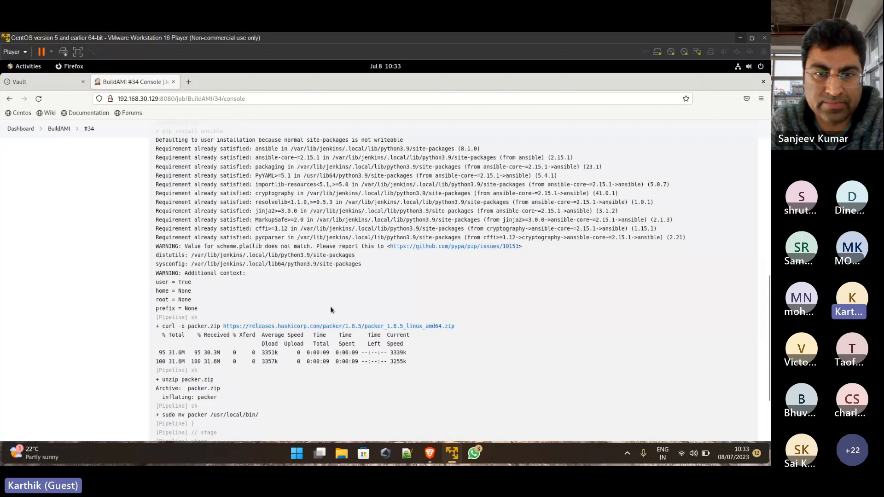
mouse_move(378, 175)
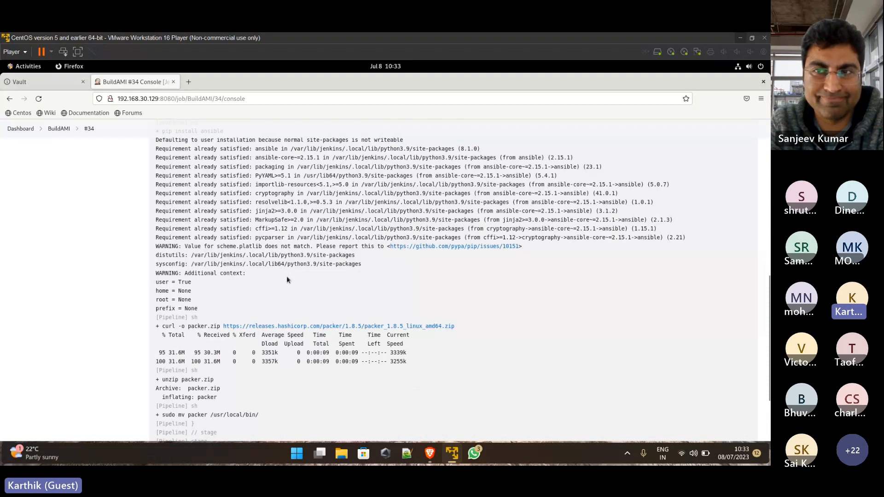
mouse_move(285, 282)
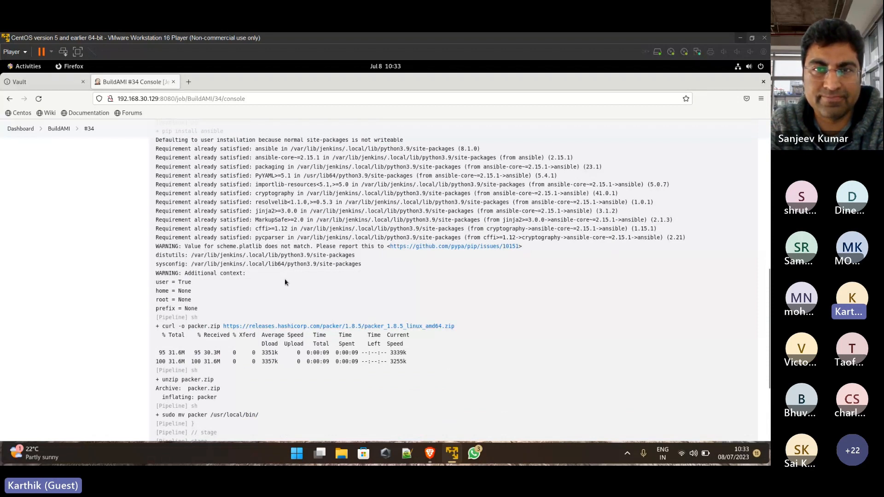
mouse_move(267, 343)
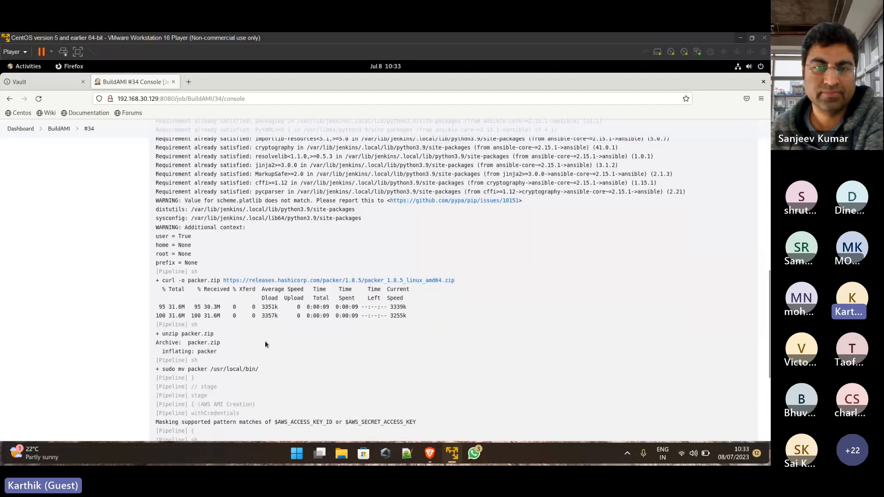
scroll("down", 3)
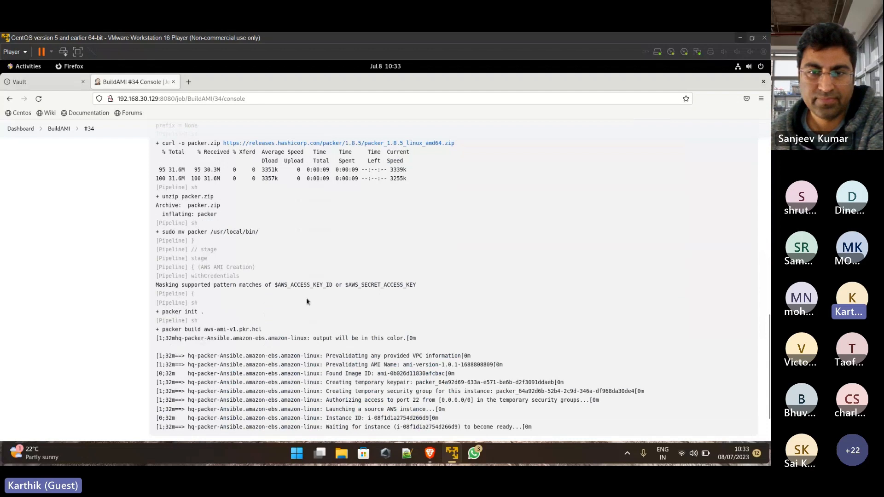
scroll("down", 3)
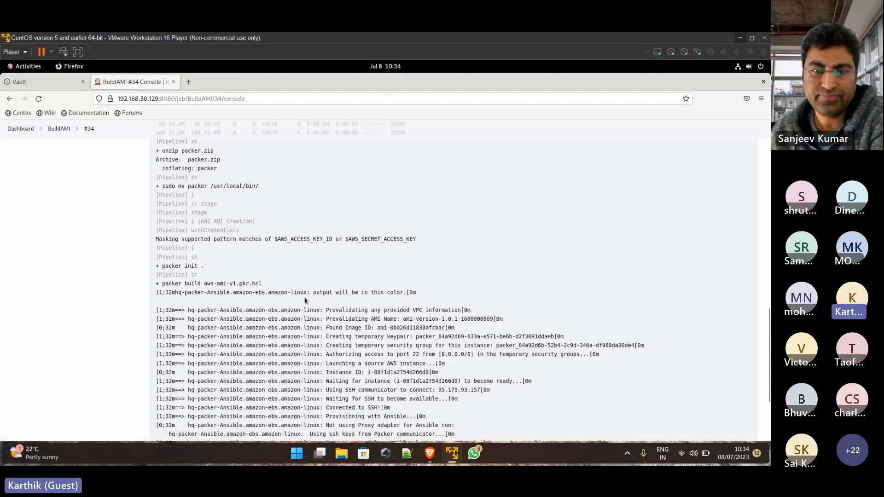
scroll("down", 3)
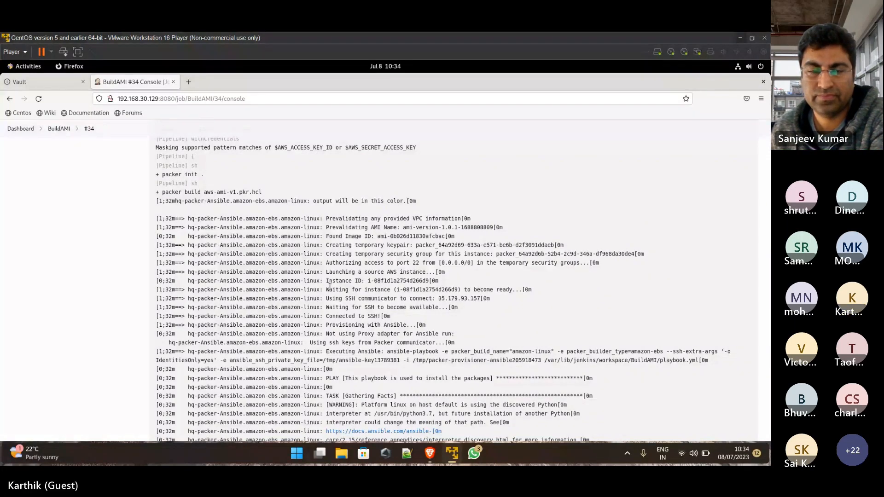
scroll("down", 3)
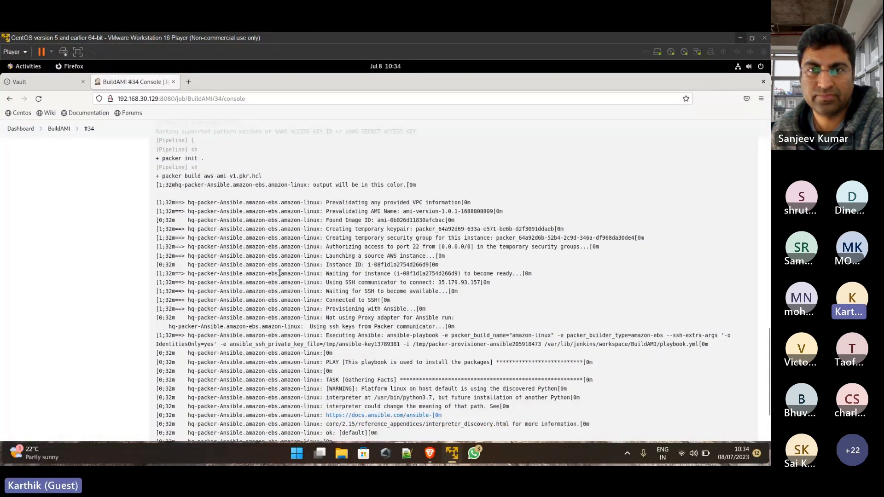
scroll("down", 3)
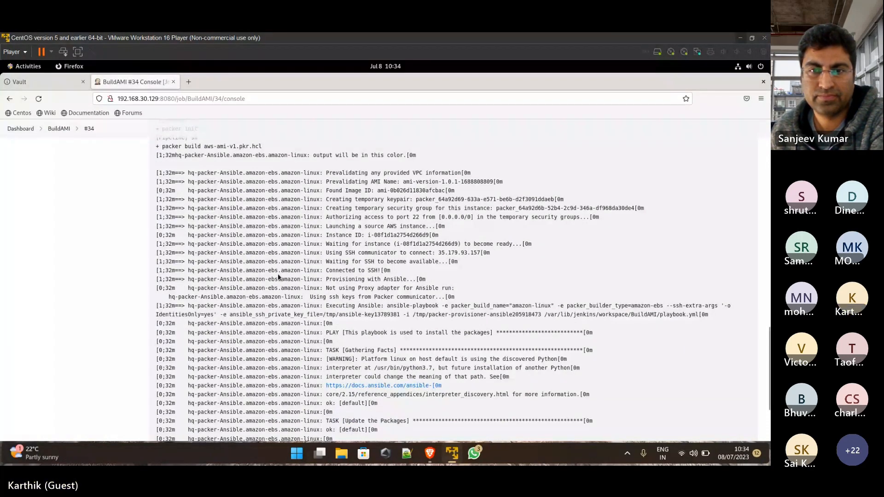
scroll("down", 3)
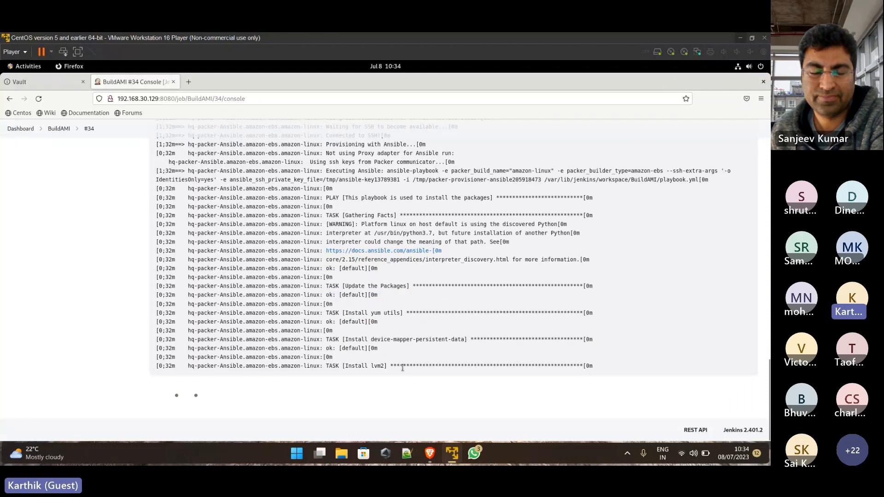
Keep following the log as Ansible installs Git, SSM and starts the CloudWatch agent task
scroll("down", 3)
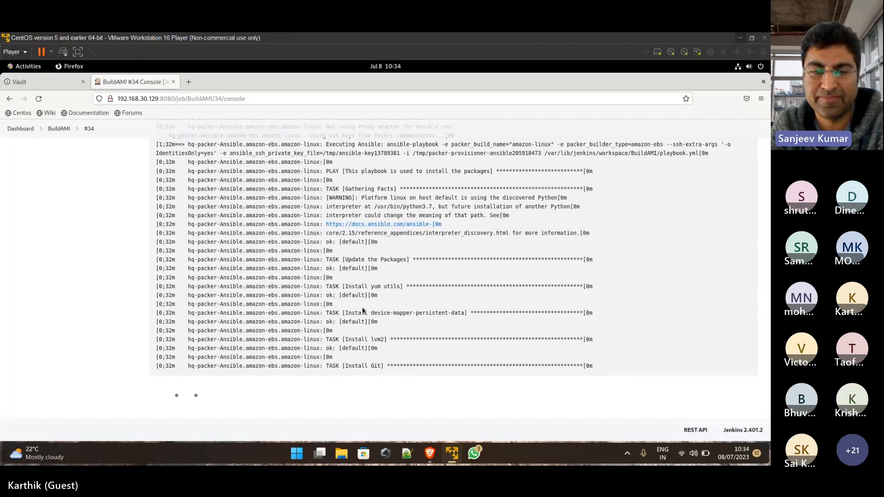
scroll("down", 3)
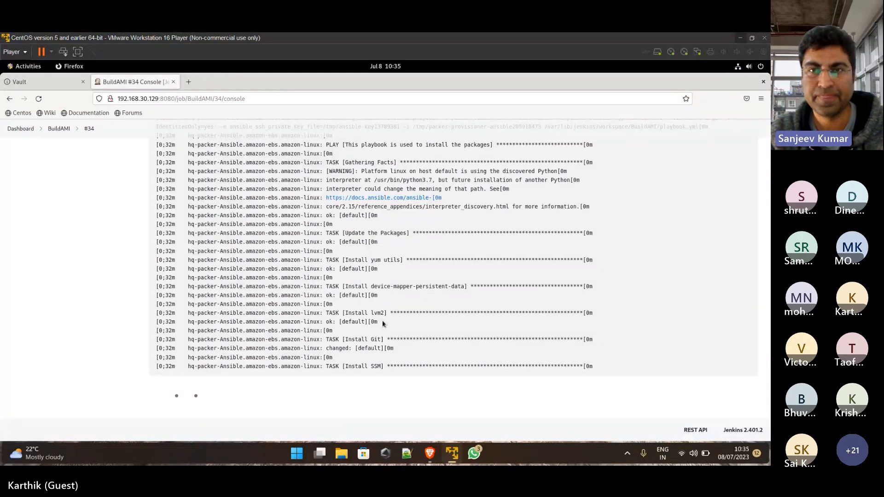
scroll("down", 3)
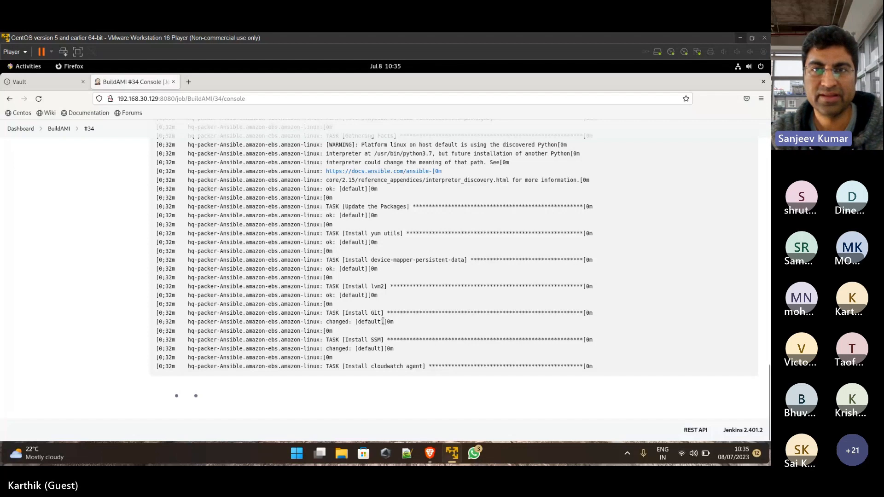
mouse_move(376, 336)
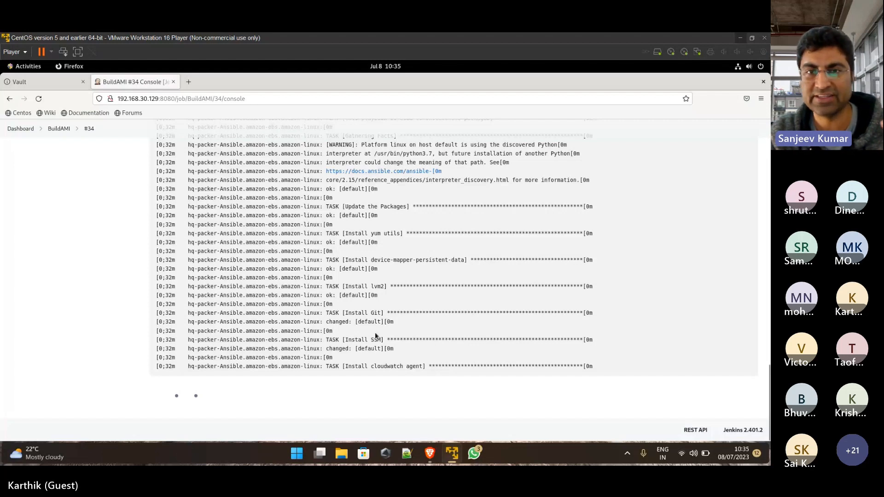
mouse_move(276, 277)
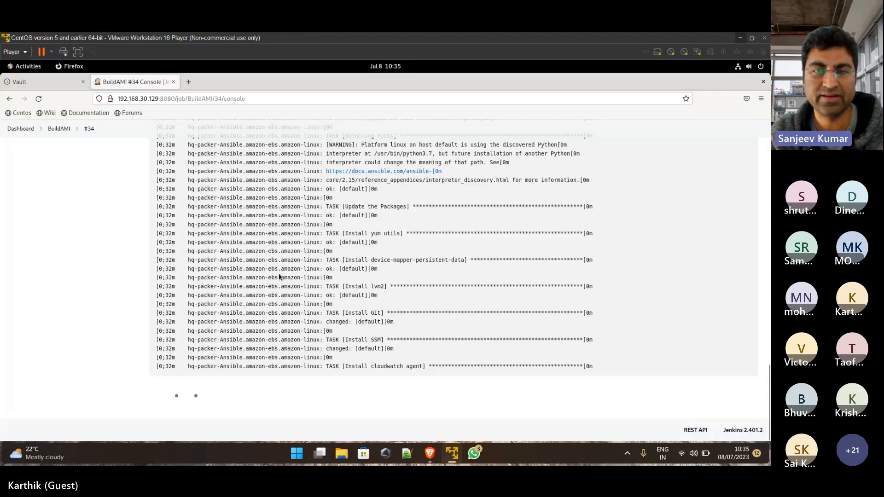
mouse_move(279, 285)
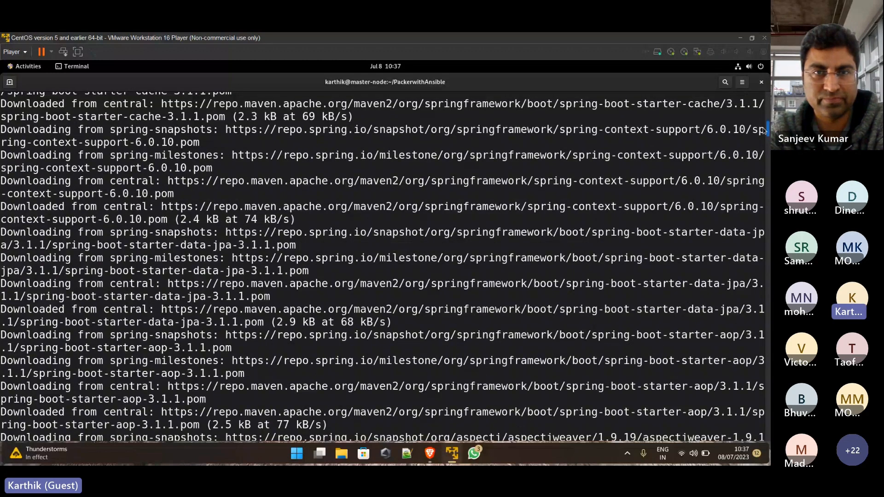
Scroll through the terminal listing of the home directory's folders
scroll("down", 3)
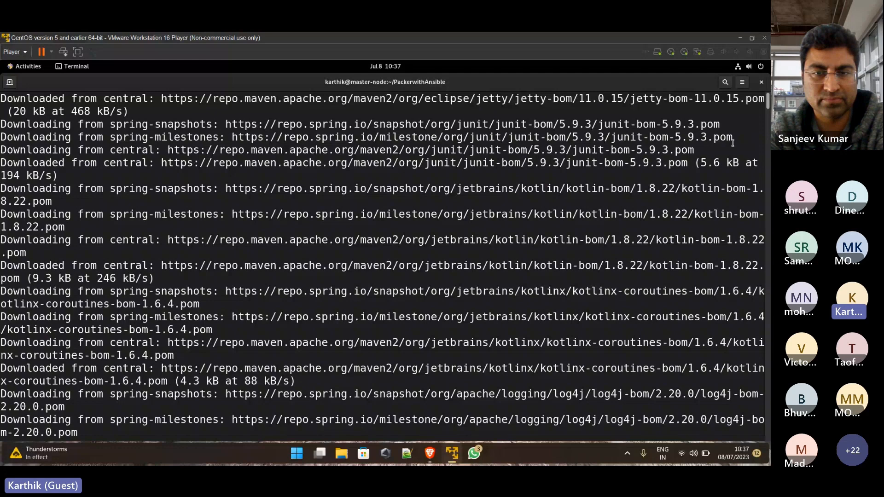
scroll("down", 3)
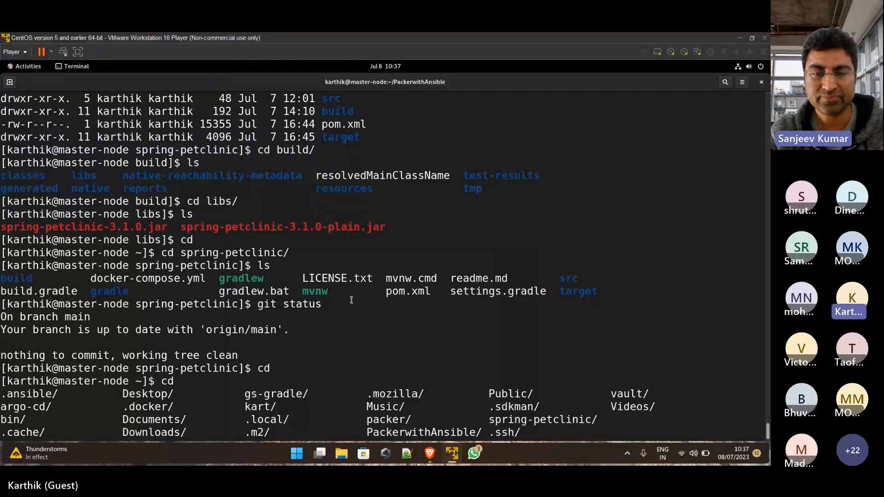
mouse_move(451, 453)
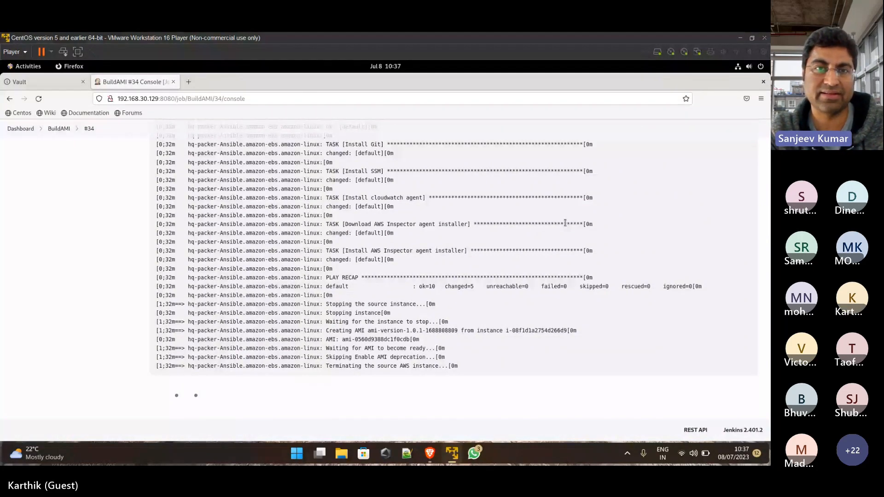
Scroll to the Packer summary showing AMI ami-0560d9388dc1f0cdb and Finished: SUCCESS
scroll("down", 3)
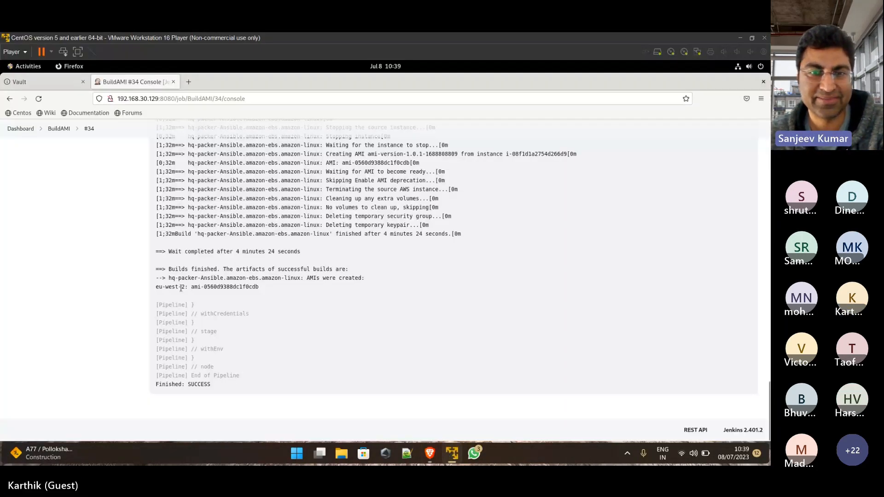
mouse_move(429, 452)
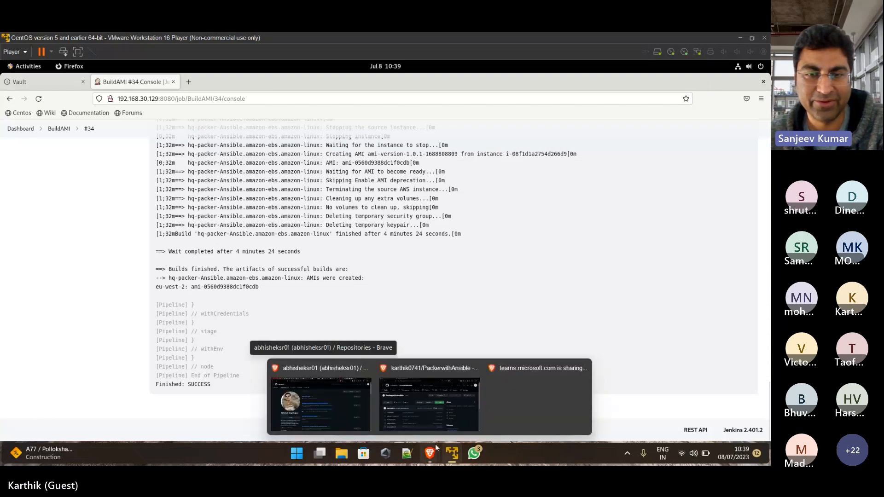
Search Google for 'aws' and reach the AWS sign-in page via the Free Tier result
left_click(428, 404)
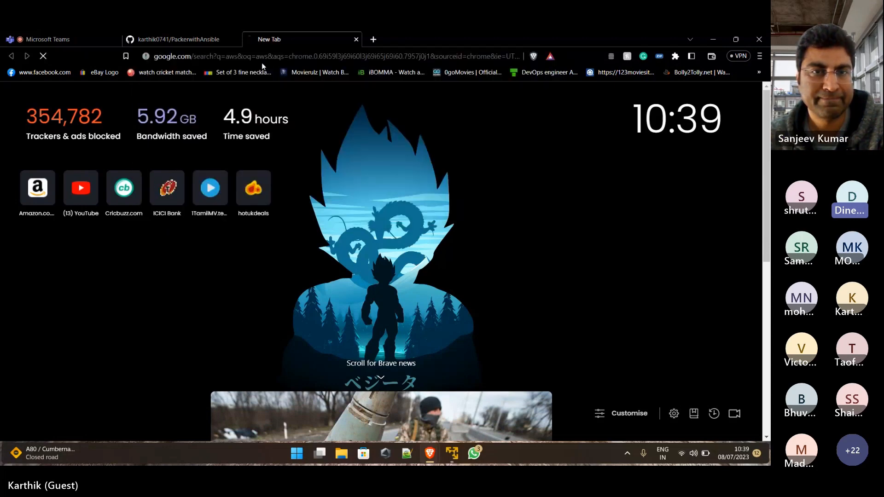
key("Enter")
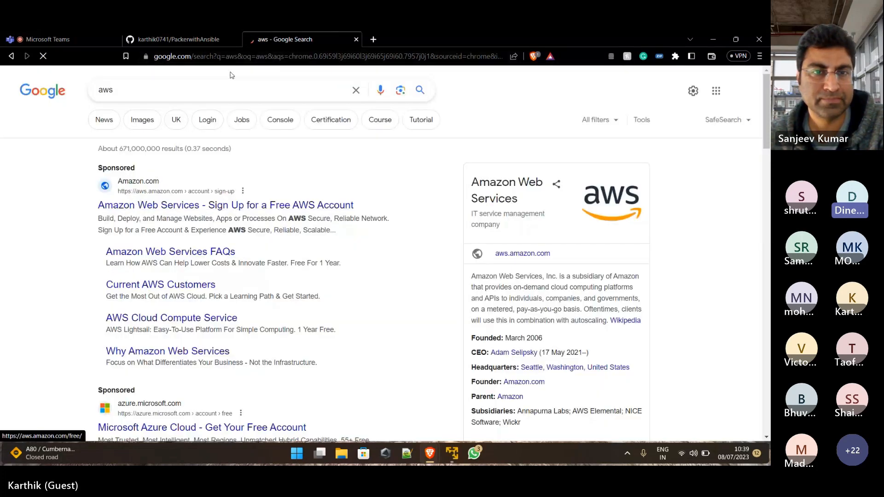
left_click(226, 206)
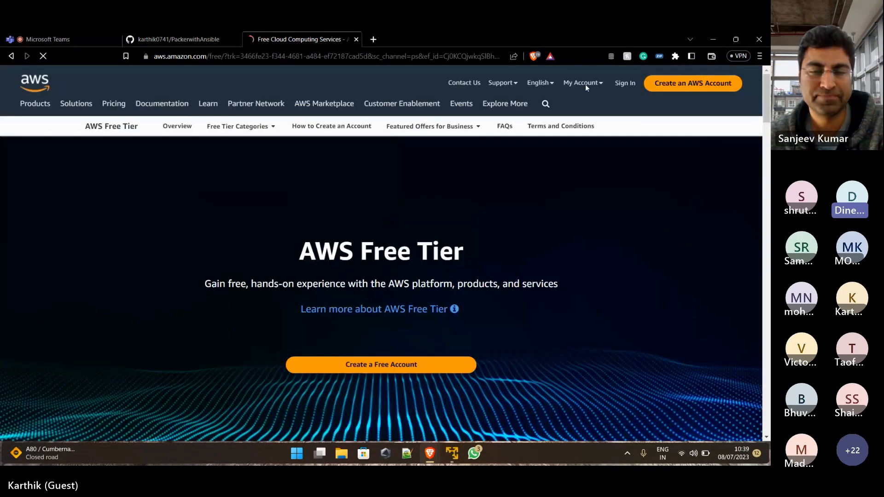
left_click(624, 83)
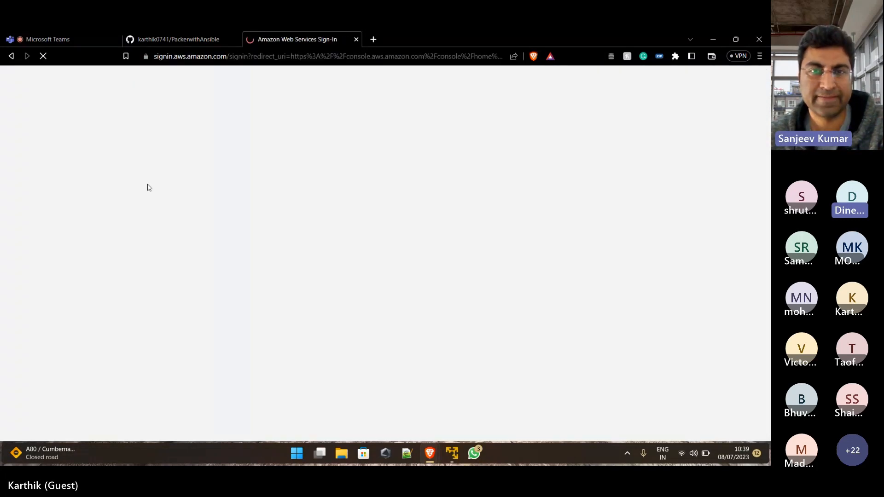
Sign in to the AWS Management Console as root user with the saved email
left_click(226, 265)
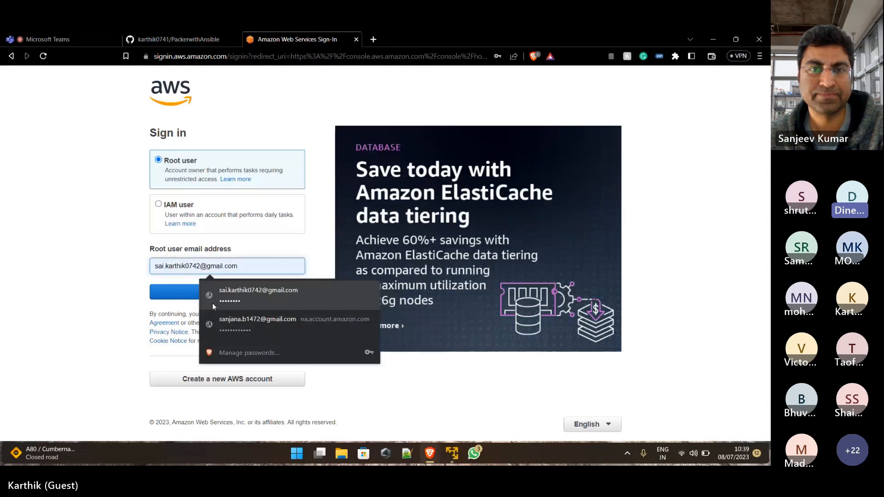
left_click(226, 266)
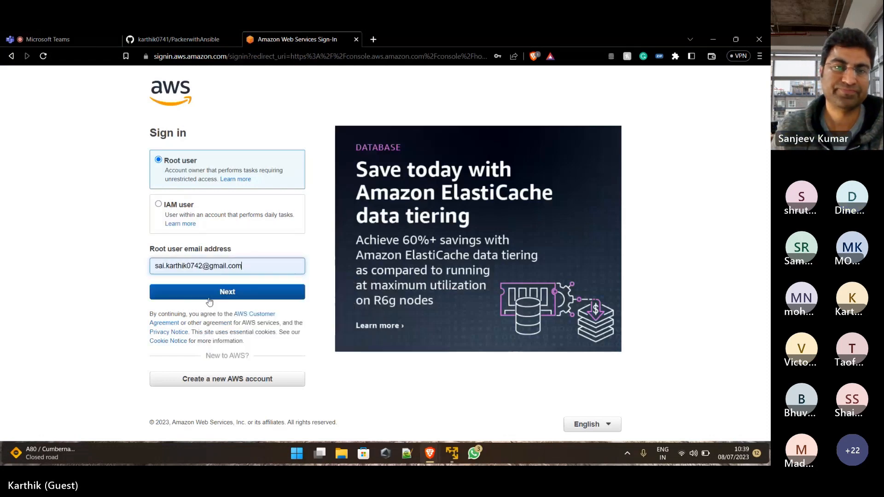
left_click(226, 292)
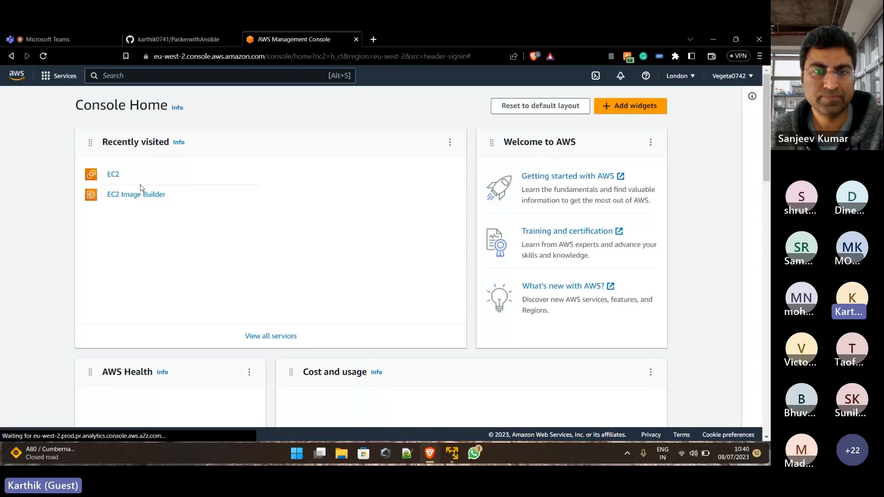
Confirm both AMIs show Available in the EC2 AMIs list, then view their EBS snapshots
left_click(113, 174)
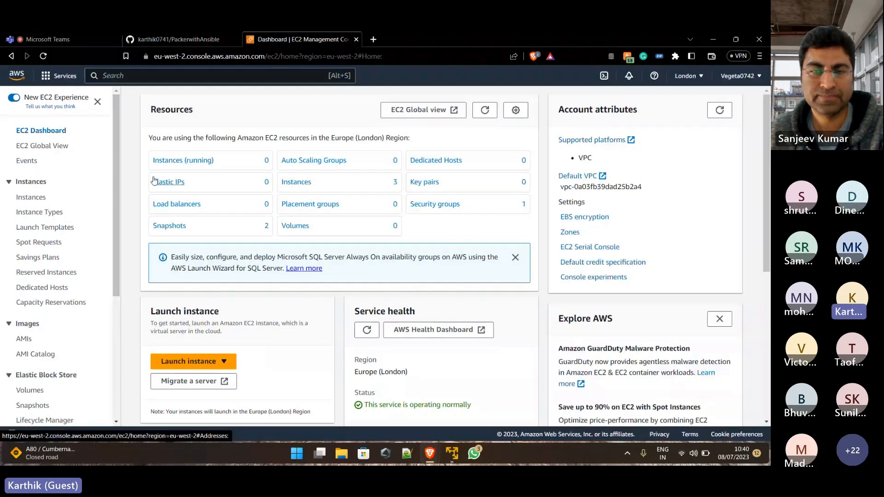
mouse_move(200, 204)
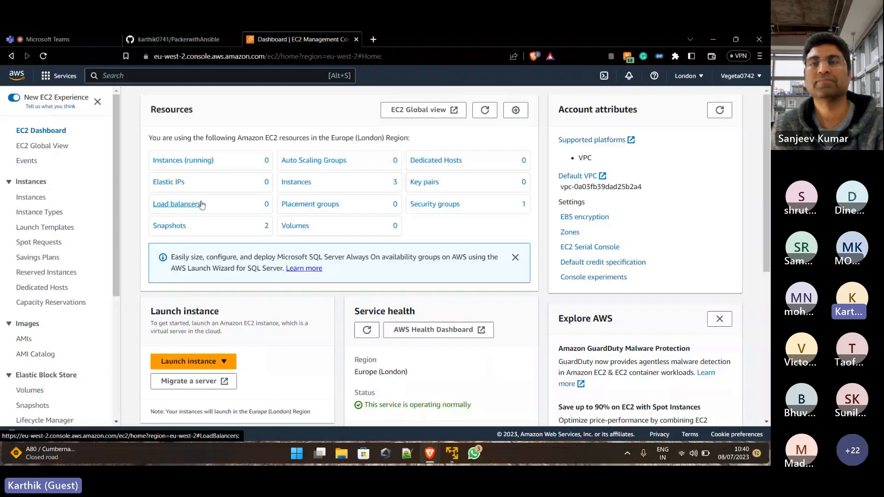
mouse_move(292, 226)
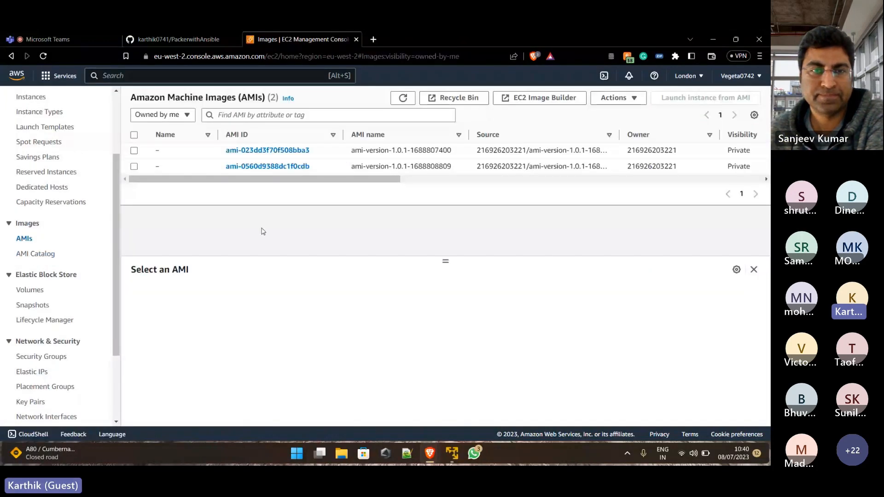
mouse_move(75, 101)
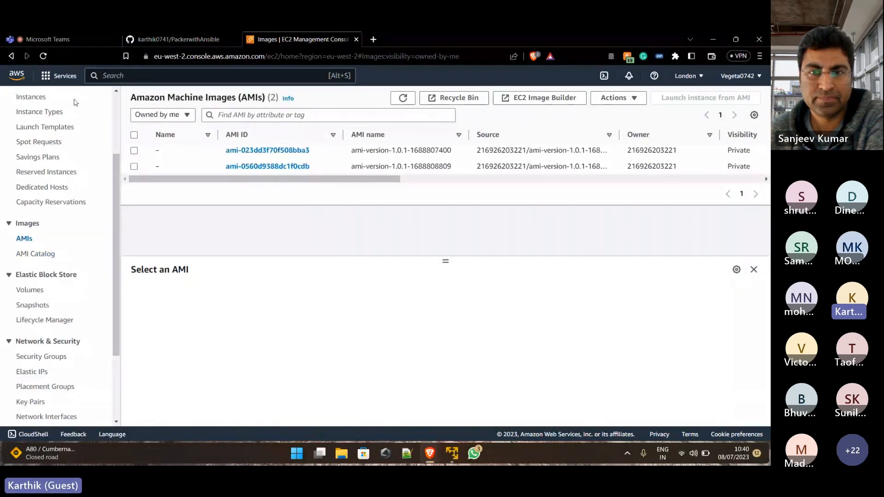
left_click(56, 39)
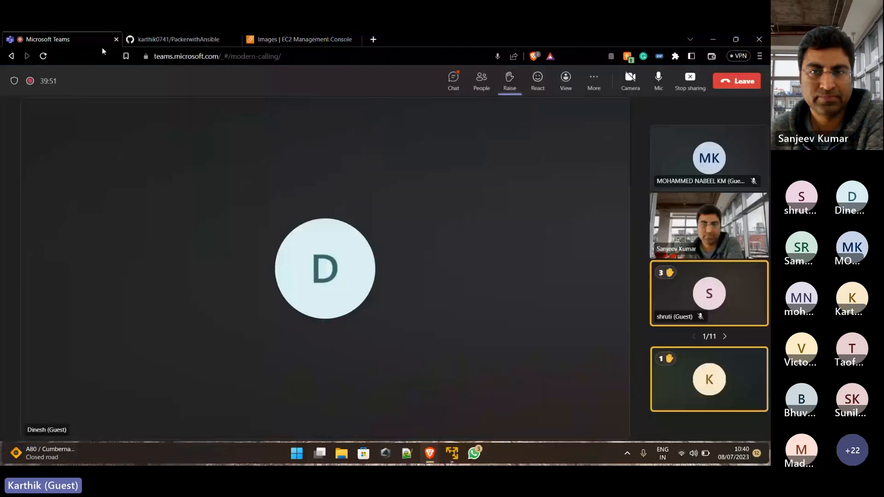
left_click(180, 38)
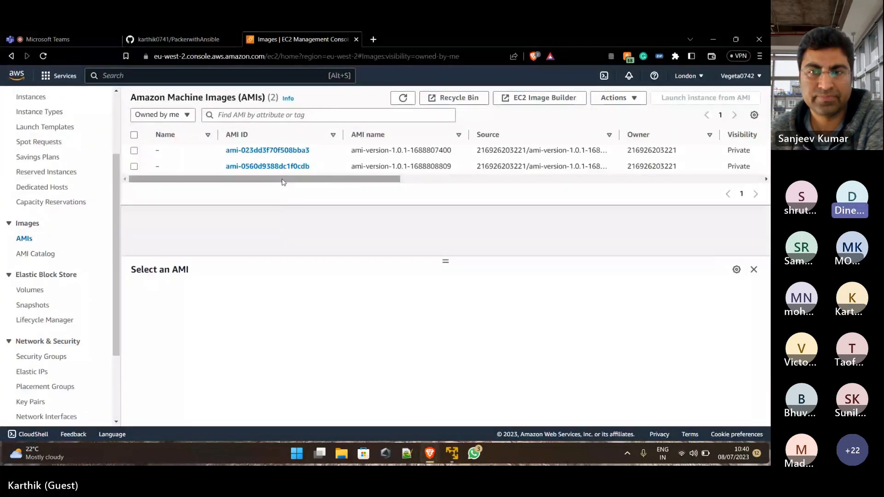
left_click_drag(282, 180, 446, 180)
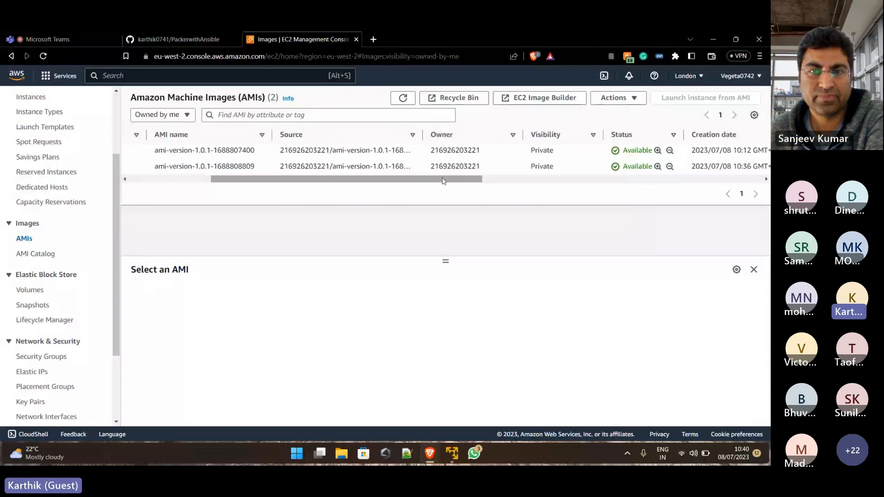
left_click(33, 305)
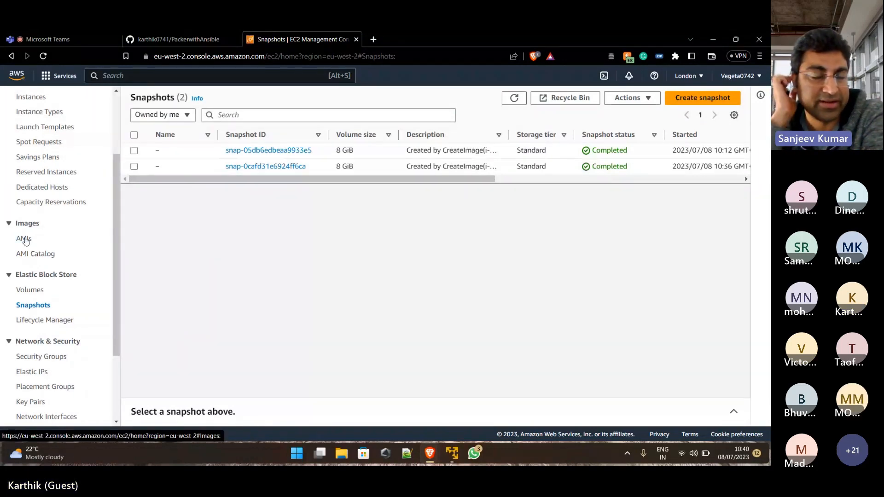
Deregister both AMIs from the EC2 AMIs list
left_click(24, 239)
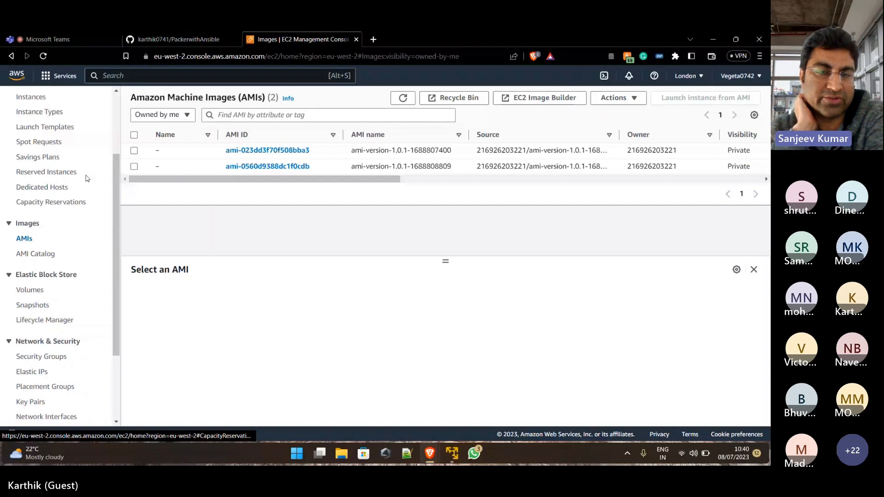
left_click(135, 135)
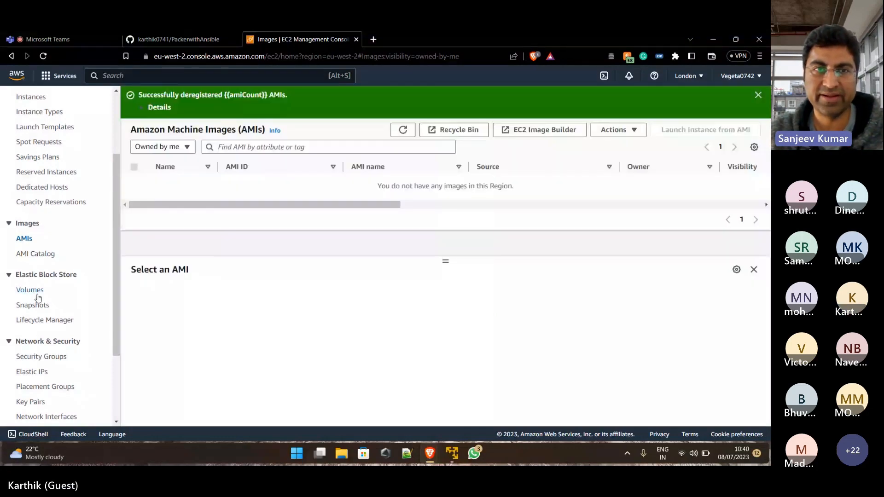
mouse_move(33, 304)
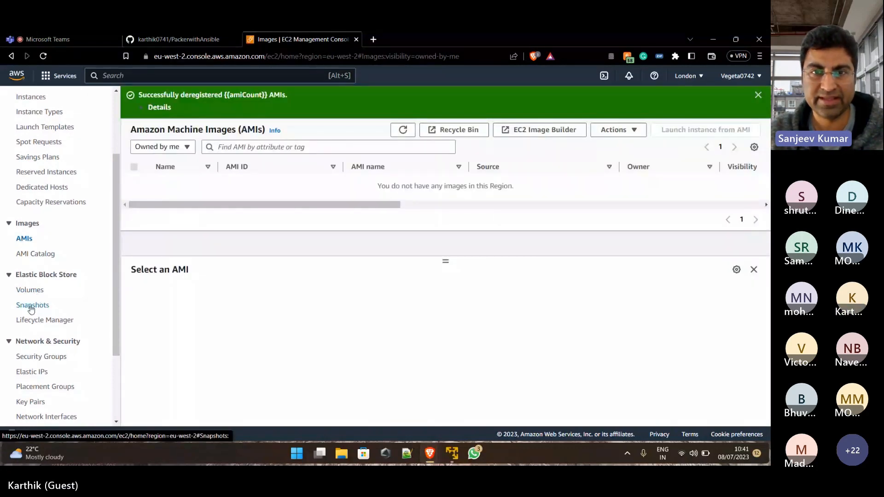
left_click(33, 305)
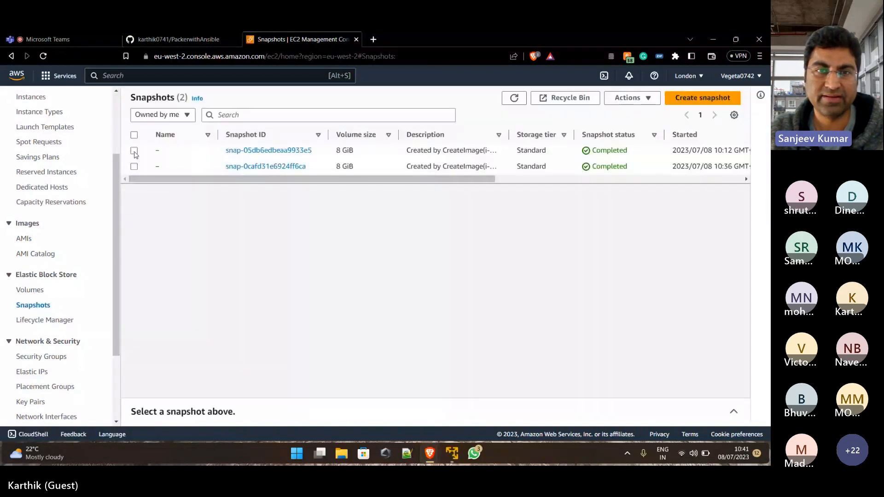
Delete both 8 GiB snapshots, confirming with 'delete', leaving none in the London region
left_click(135, 151)
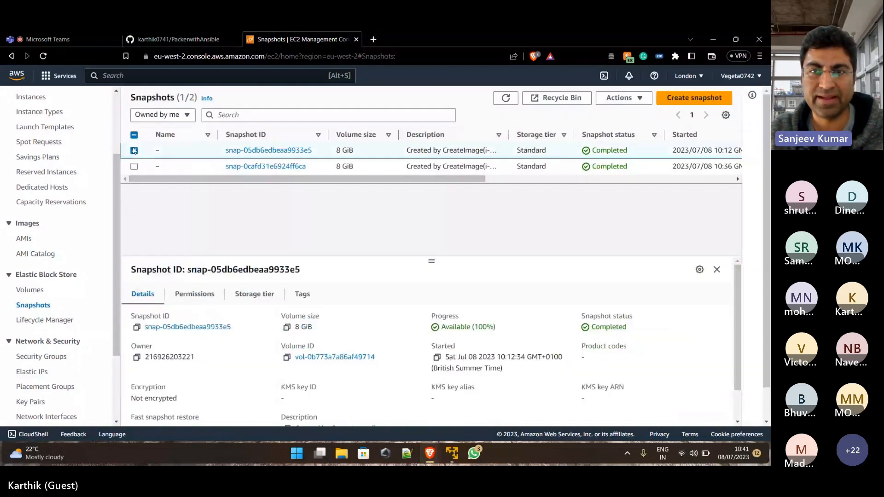
left_click(133, 134)
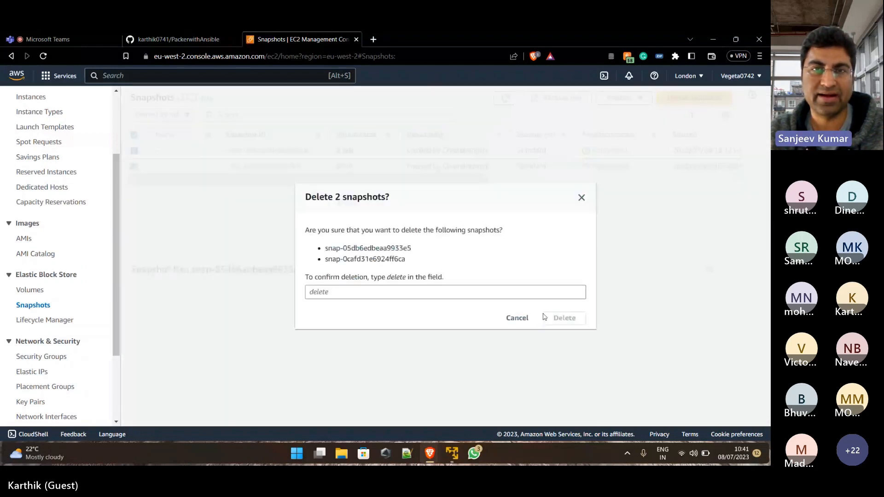
type("deleet")
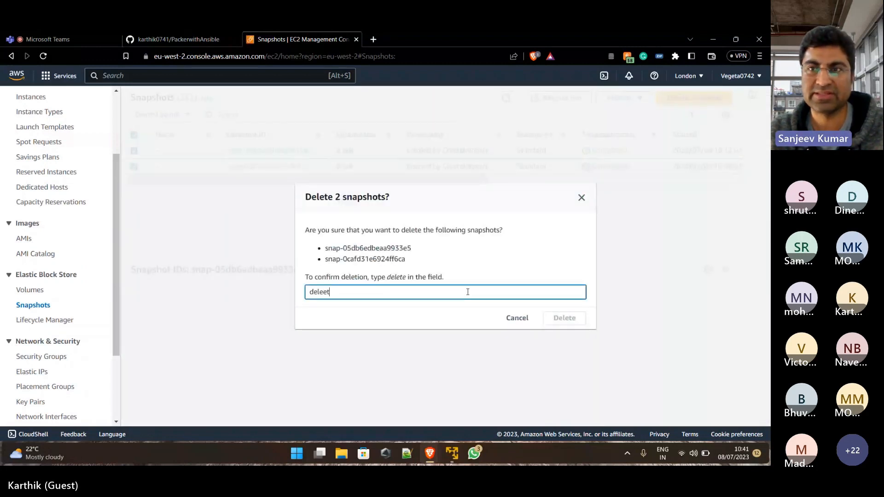
type("delete")
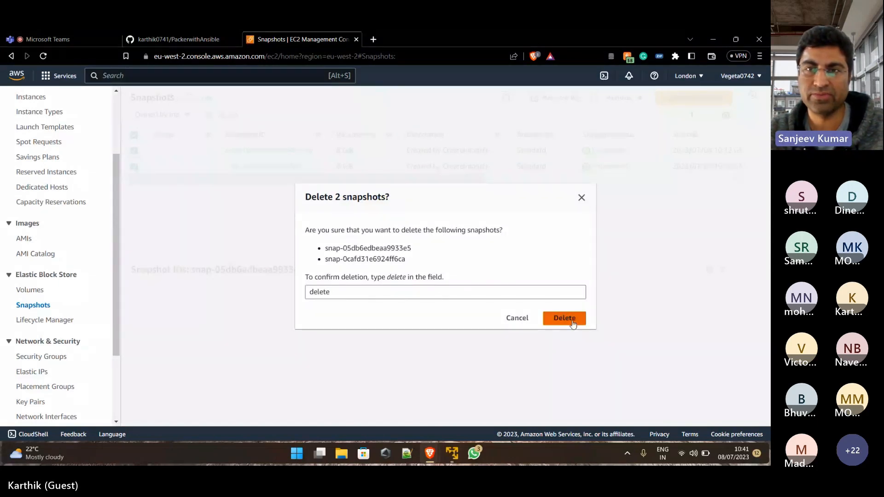
left_click(563, 318)
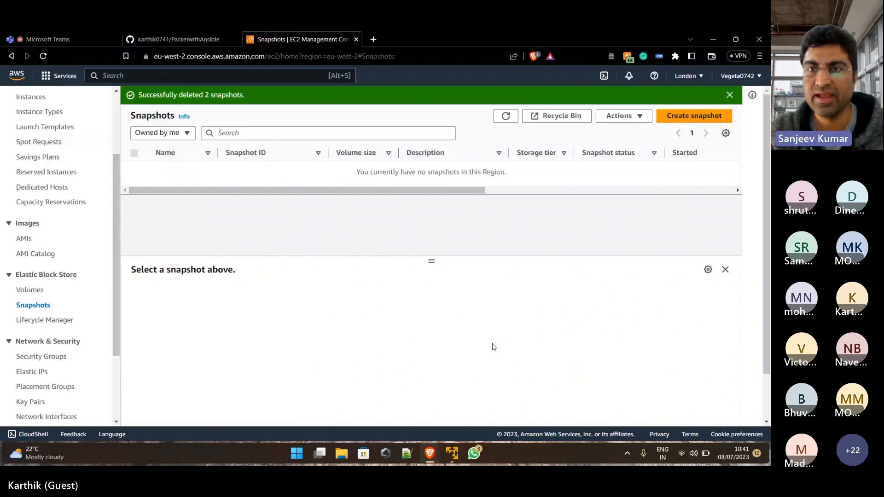
mouse_move(462, 425)
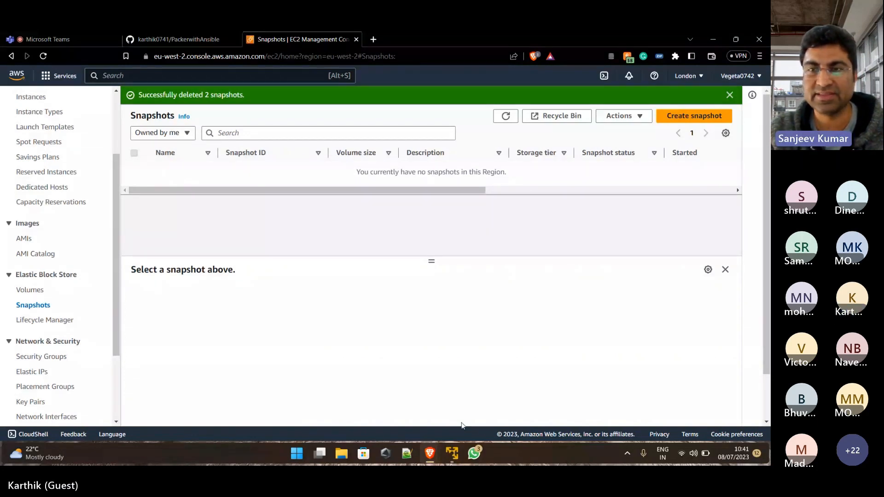